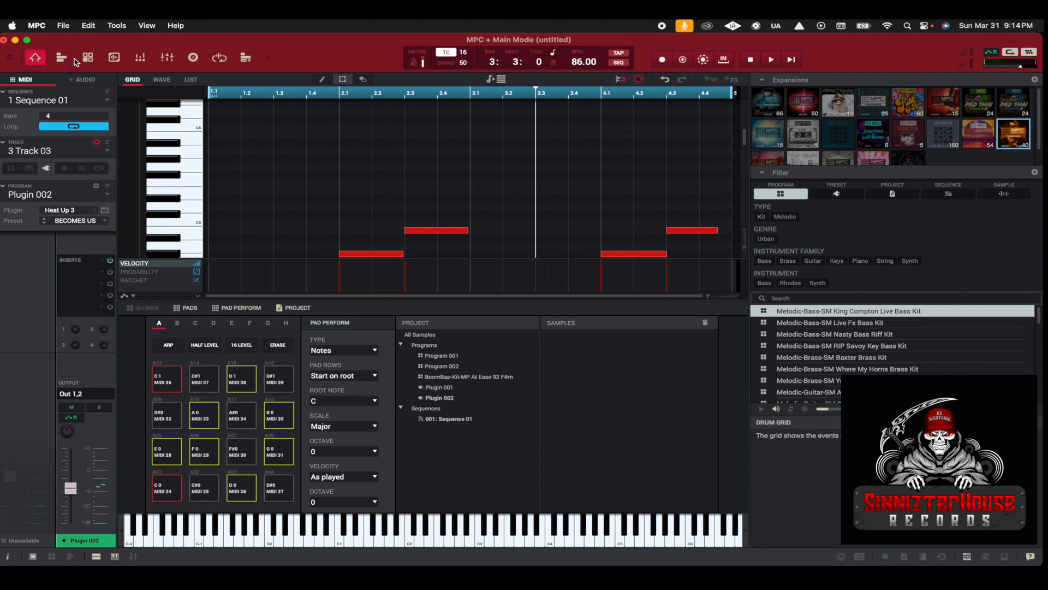
mouse_move(41, 35)
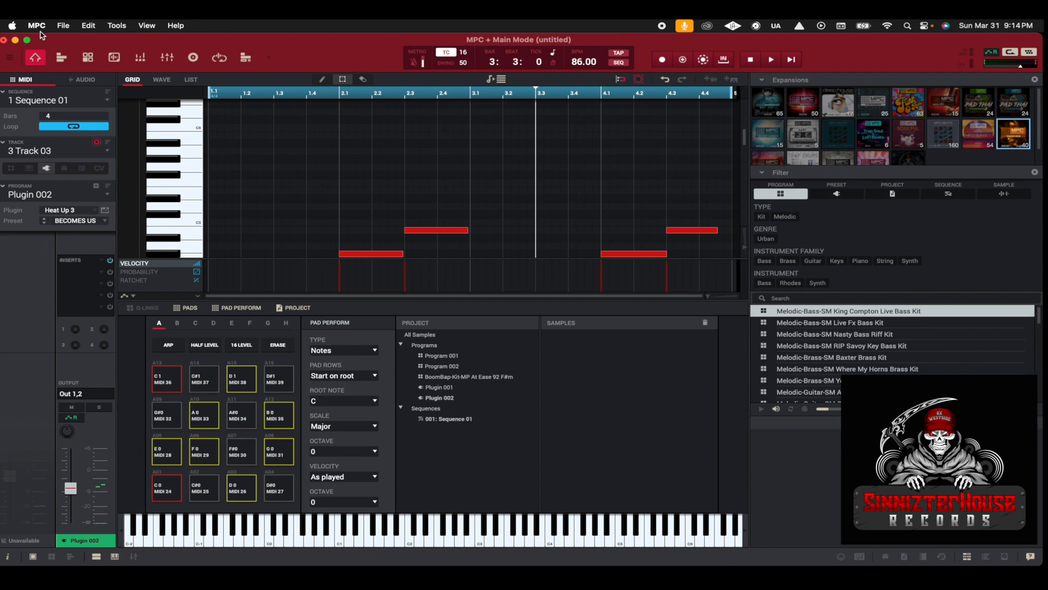
Step: Open the MPC menu to reach Settings and the Preferences window
left_click(36, 25)
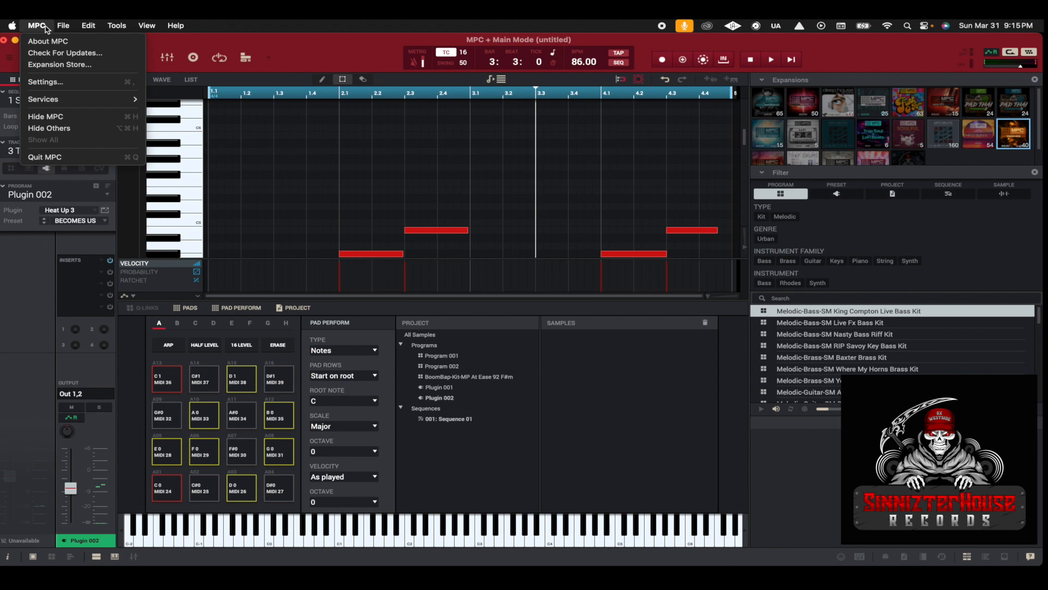
mouse_move(45, 81)
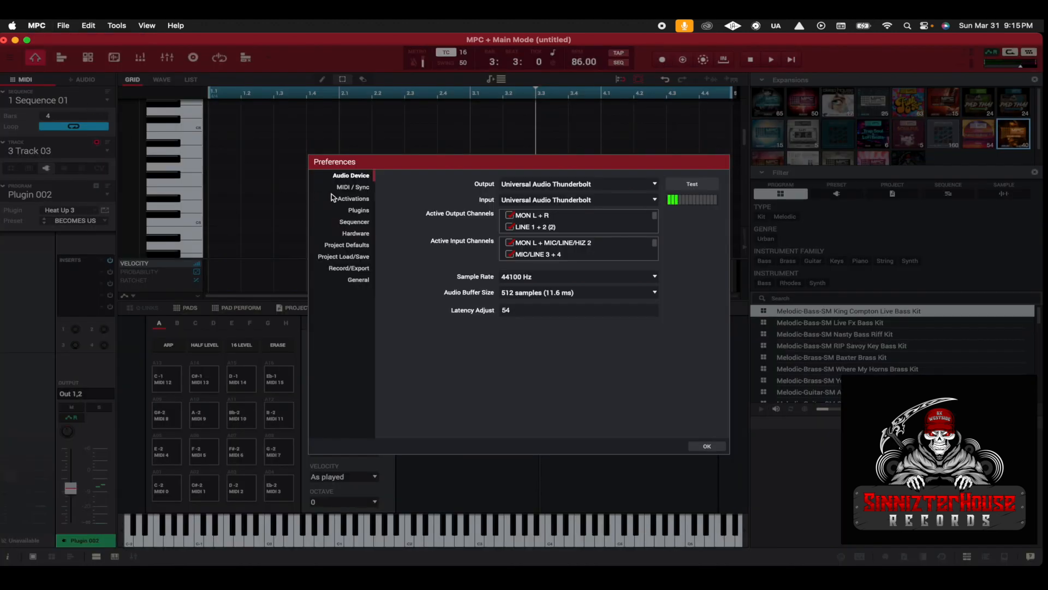
mouse_move(354, 221)
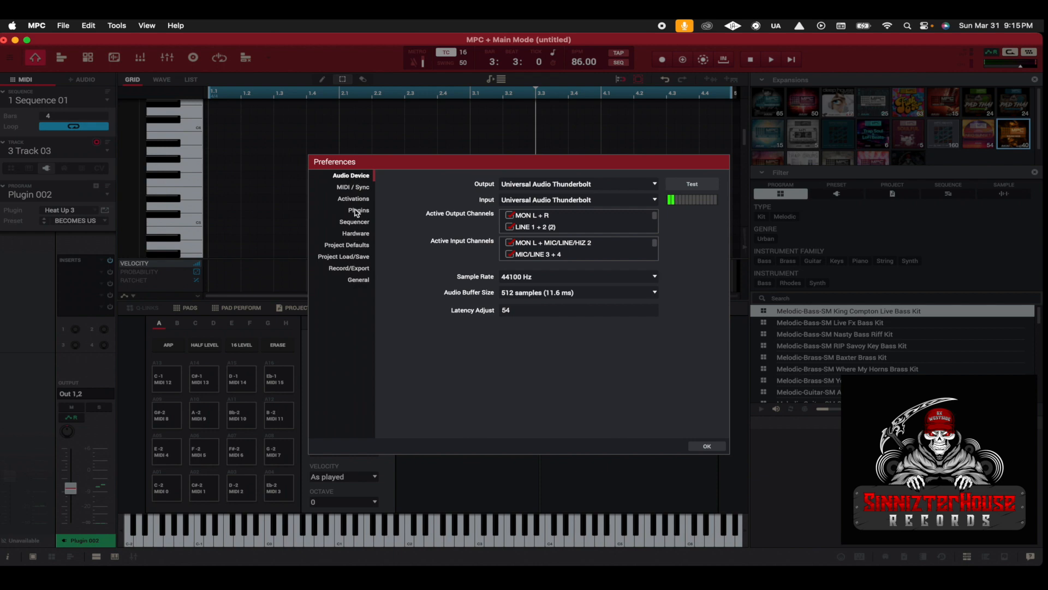
Step: Show the Plugins page of Preferences and enable Use AudioUnits
left_click(359, 209)
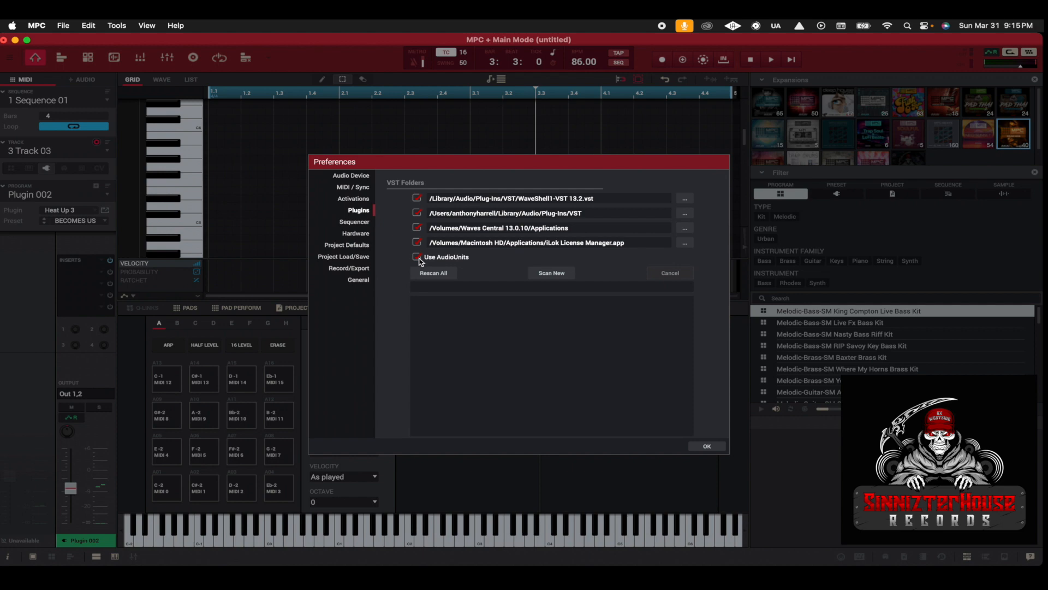
mouse_move(453, 260)
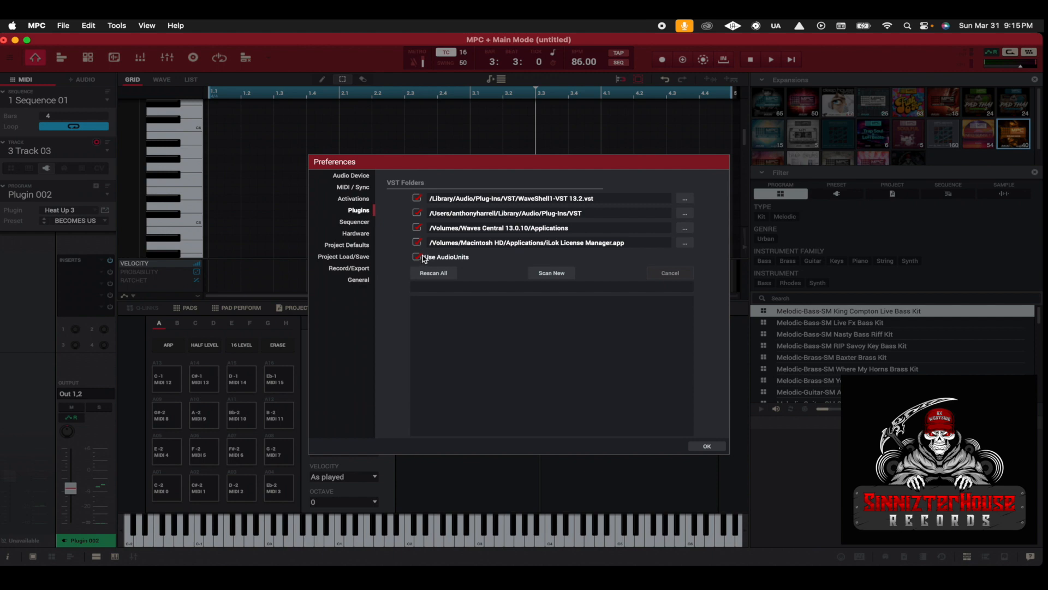
left_click(416, 257)
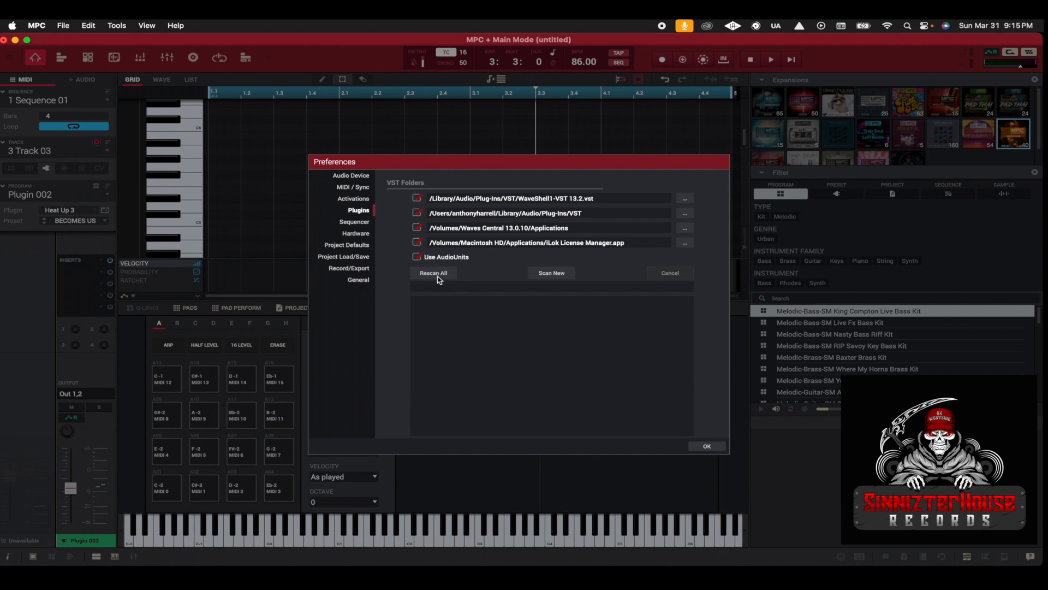
mouse_move(551, 278)
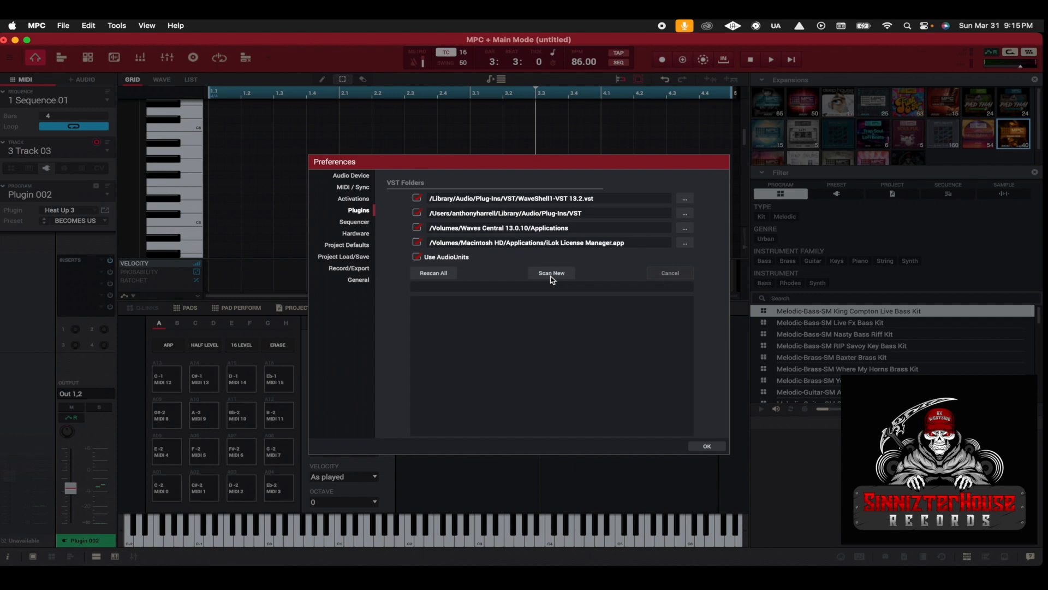
Step: Start a Scan New pass over the VST plugin folders
left_click(551, 273)
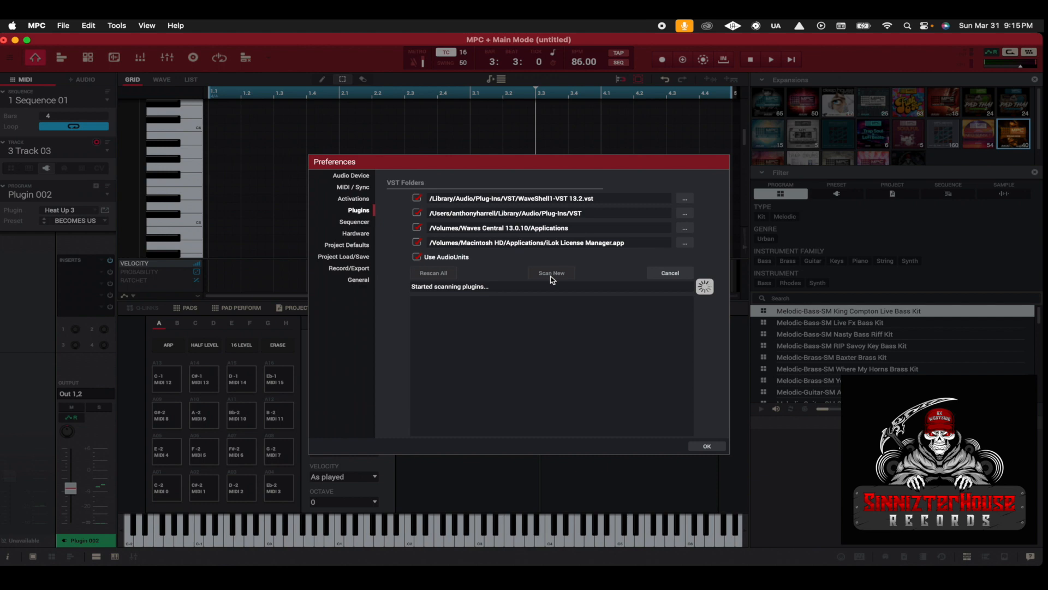
mouse_move(470, 382)
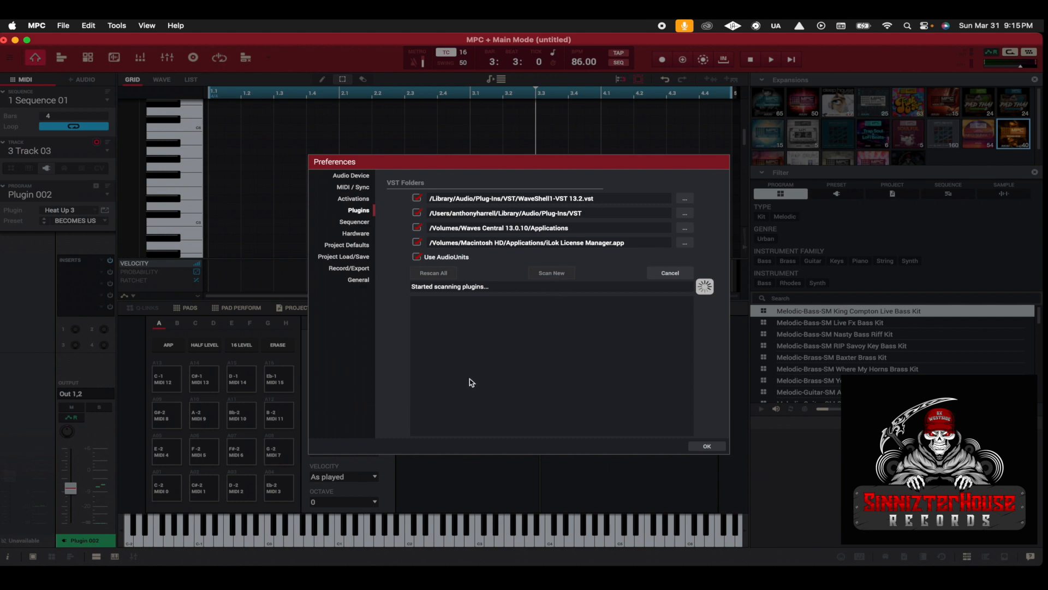
mouse_move(468, 361)
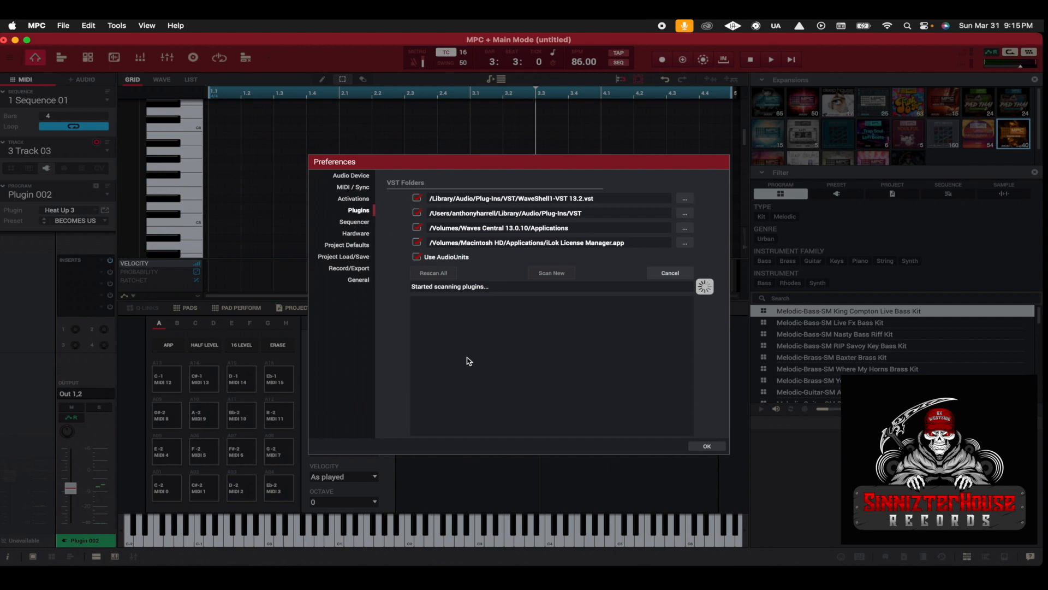
mouse_move(462, 398)
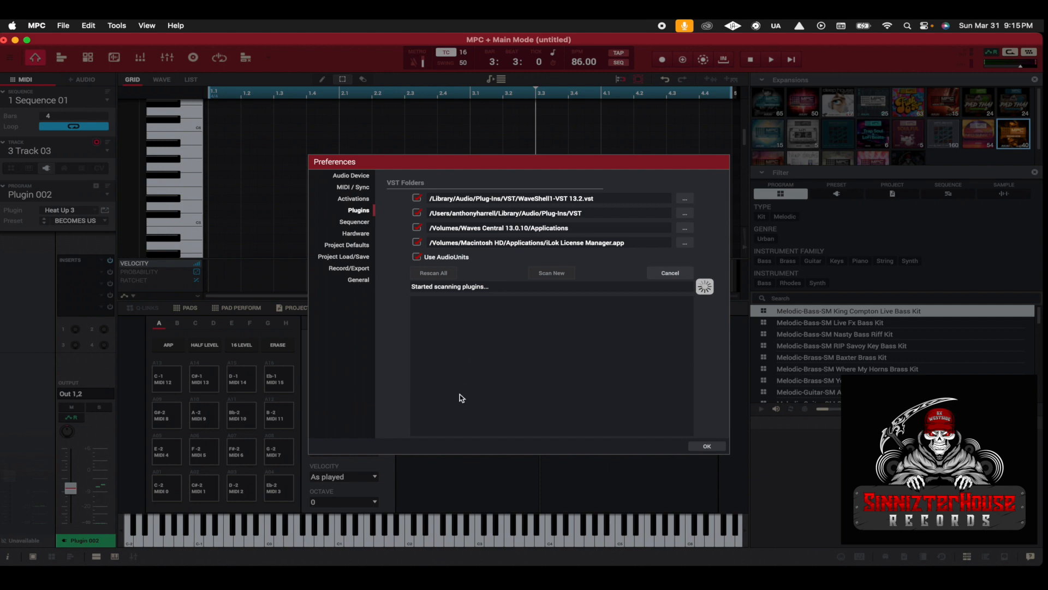
mouse_move(474, 367)
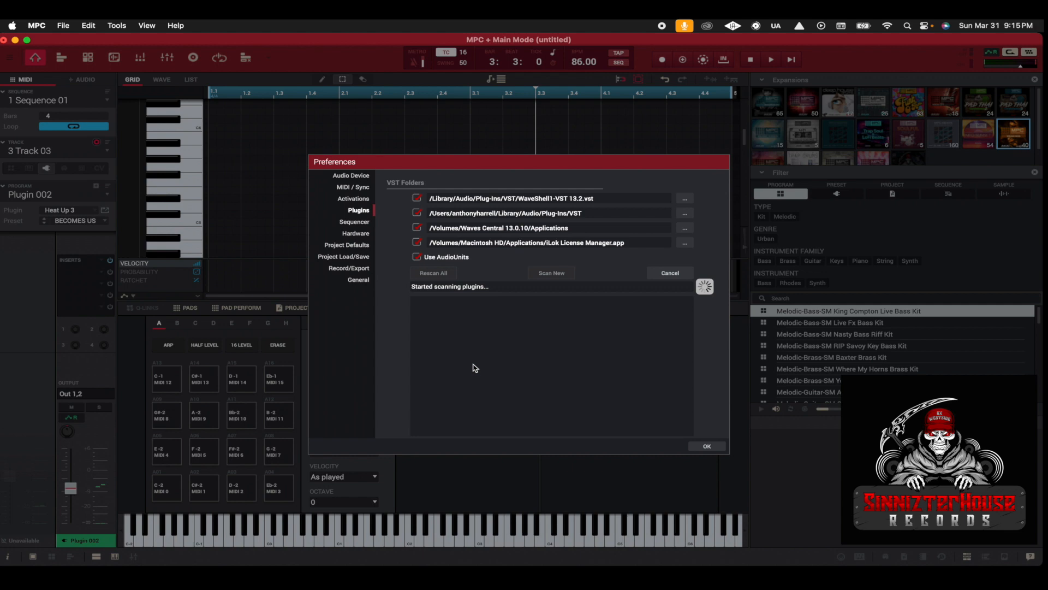
mouse_move(544, 355)
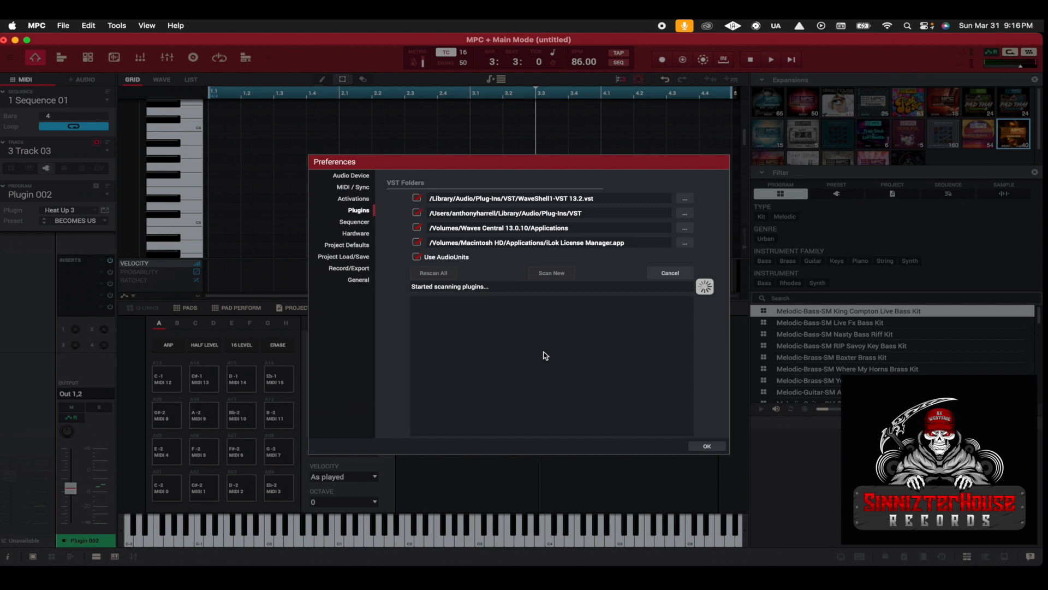
mouse_move(571, 343)
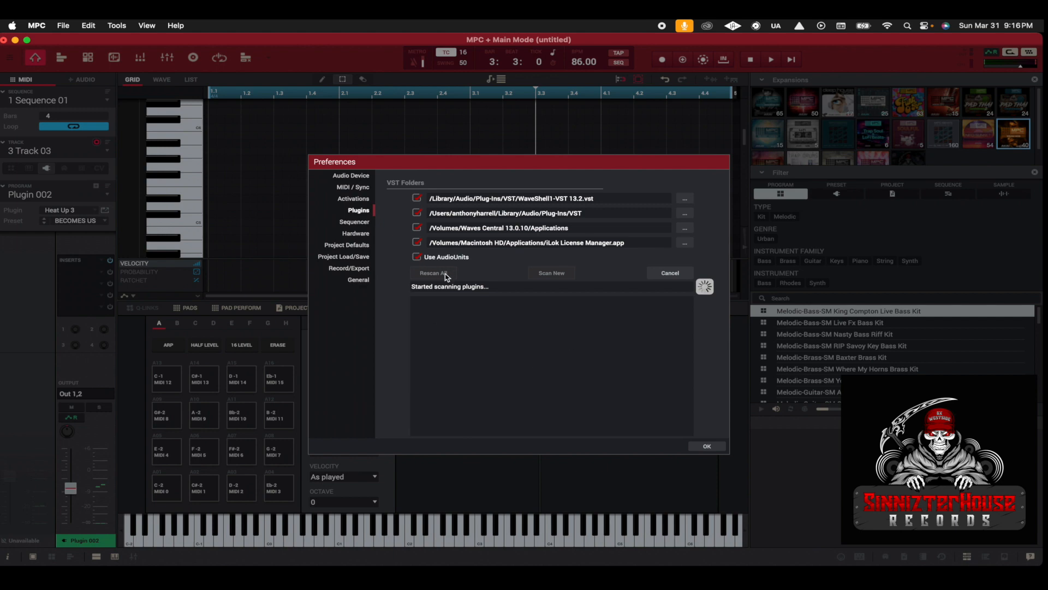
mouse_move(492, 335)
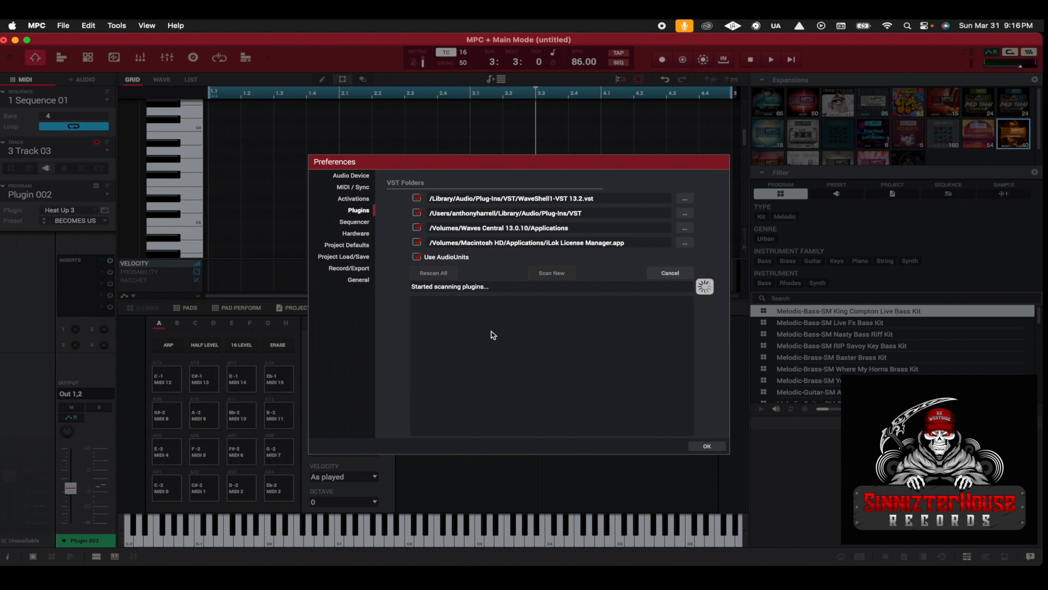
mouse_move(563, 291)
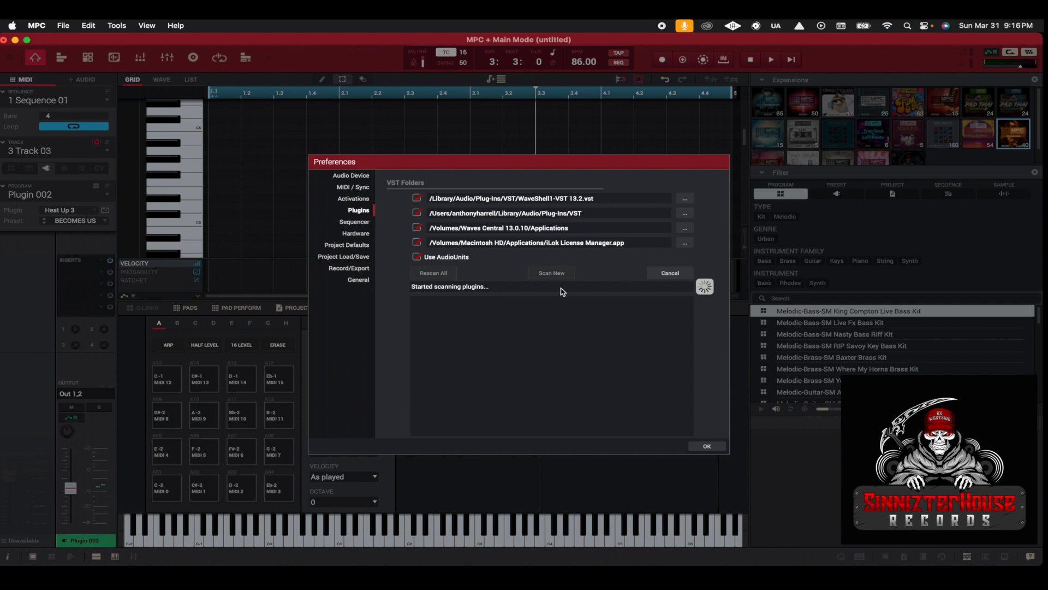
mouse_move(543, 329)
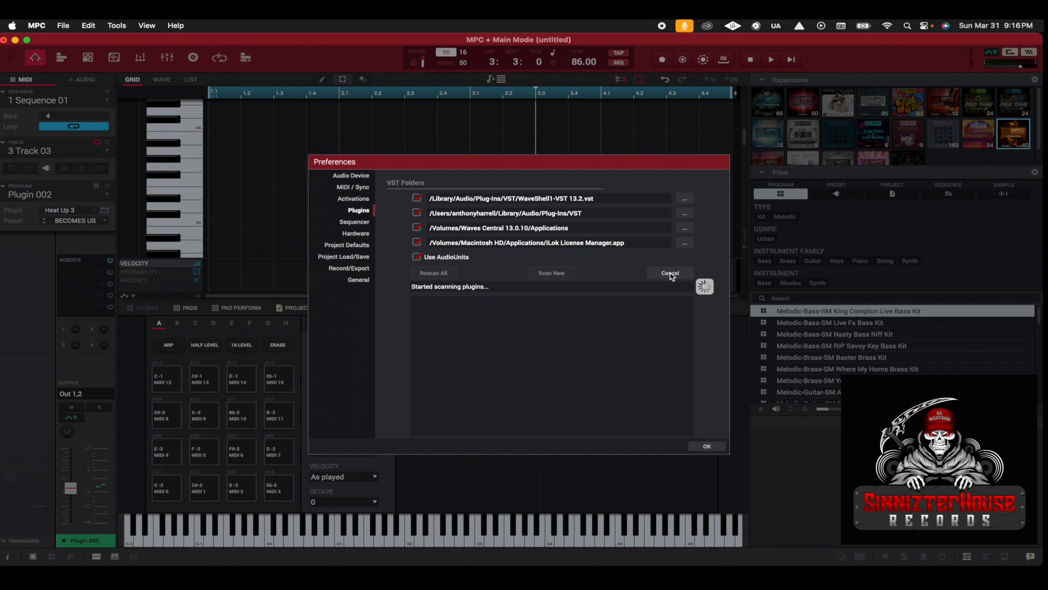
Step: Cancel the running new-plugin scan
left_click(669, 272)
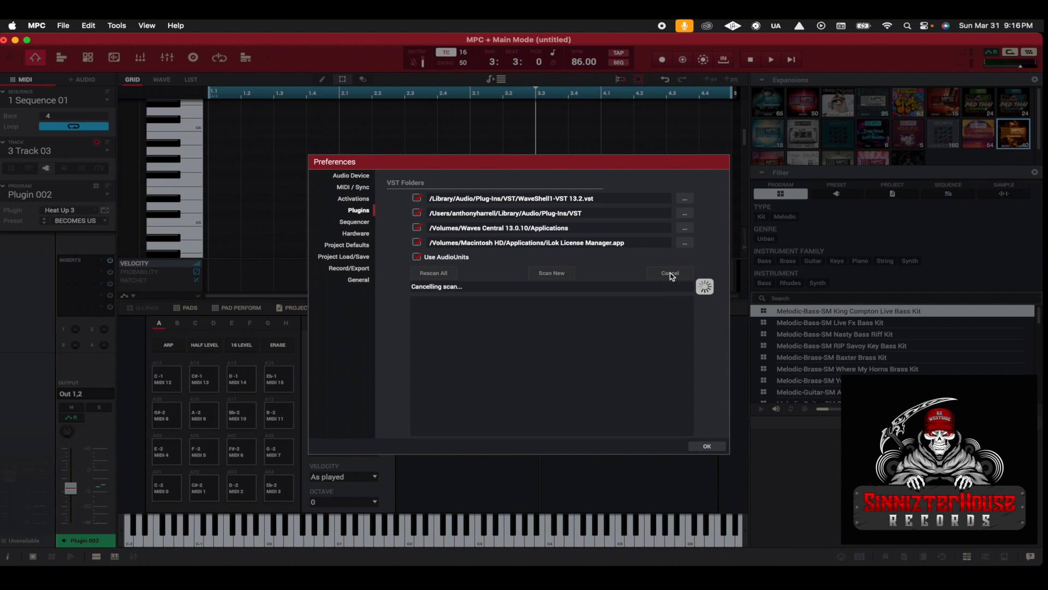
mouse_move(667, 356)
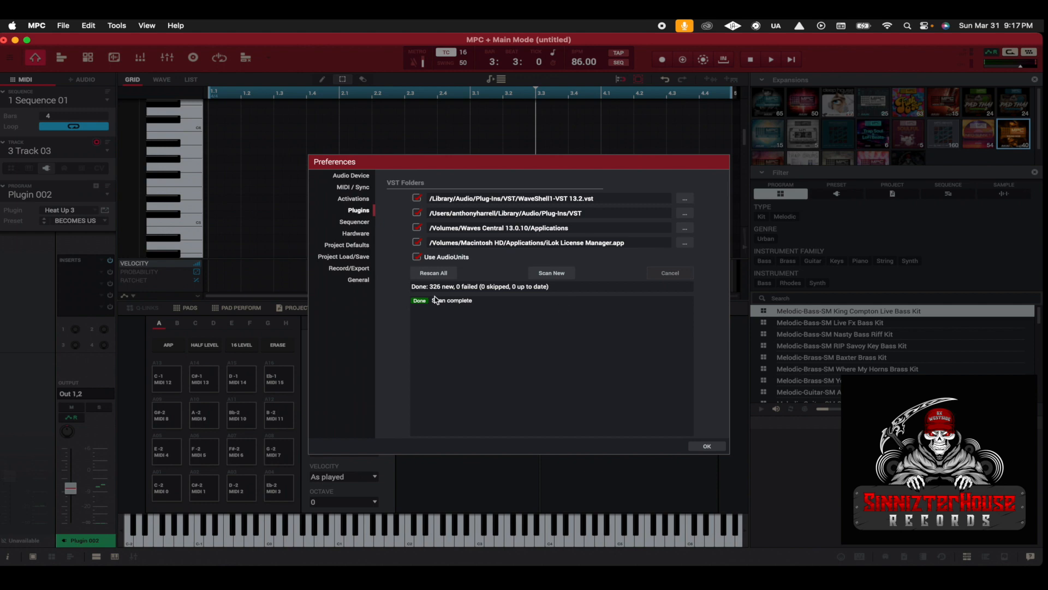
mouse_move(426, 318)
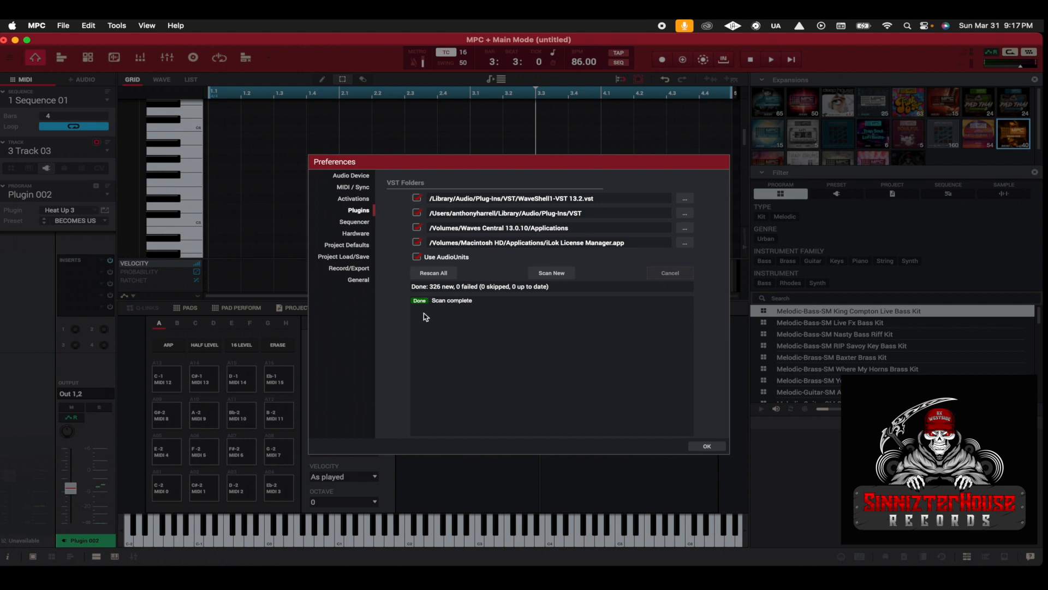
mouse_move(427, 317)
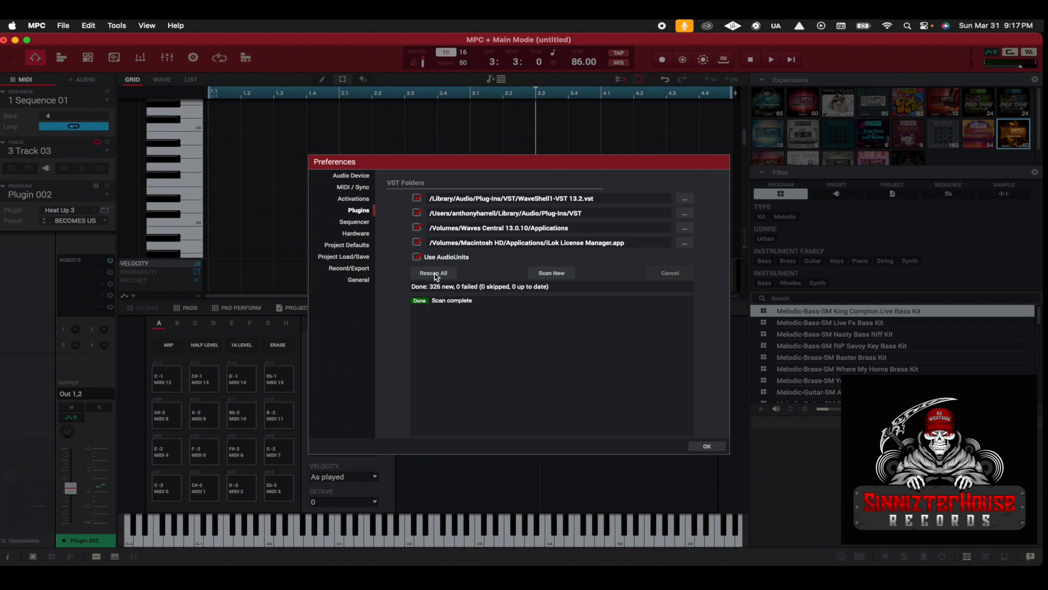
Step: Start Rescan All so every plugin folder, including Waves AudioUnits, is rescanned
left_click(432, 272)
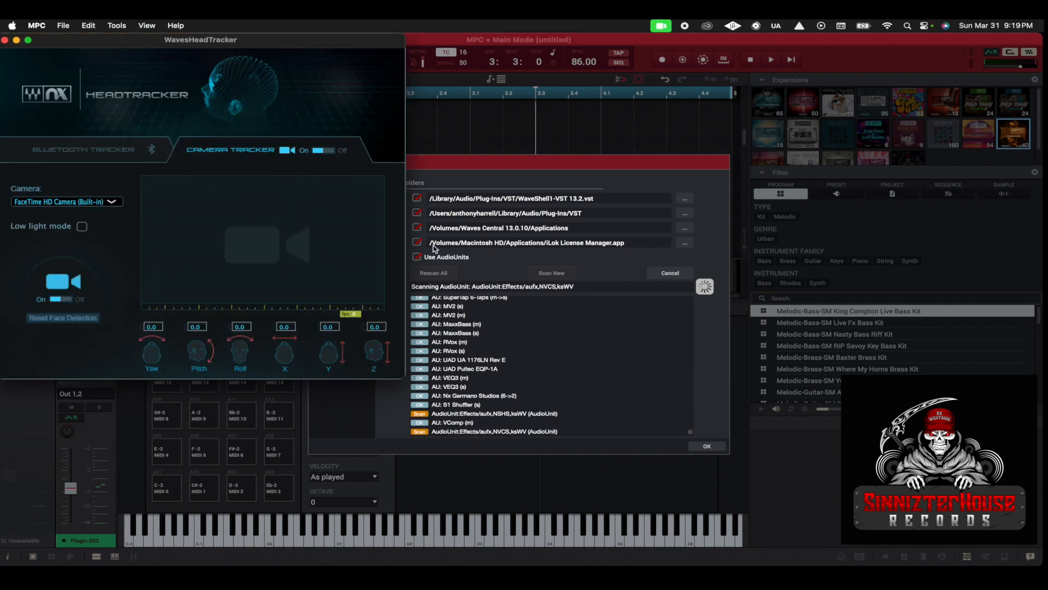
Step: Close the WavesHeadTracker window and dismiss its crash report
left_click(5, 40)
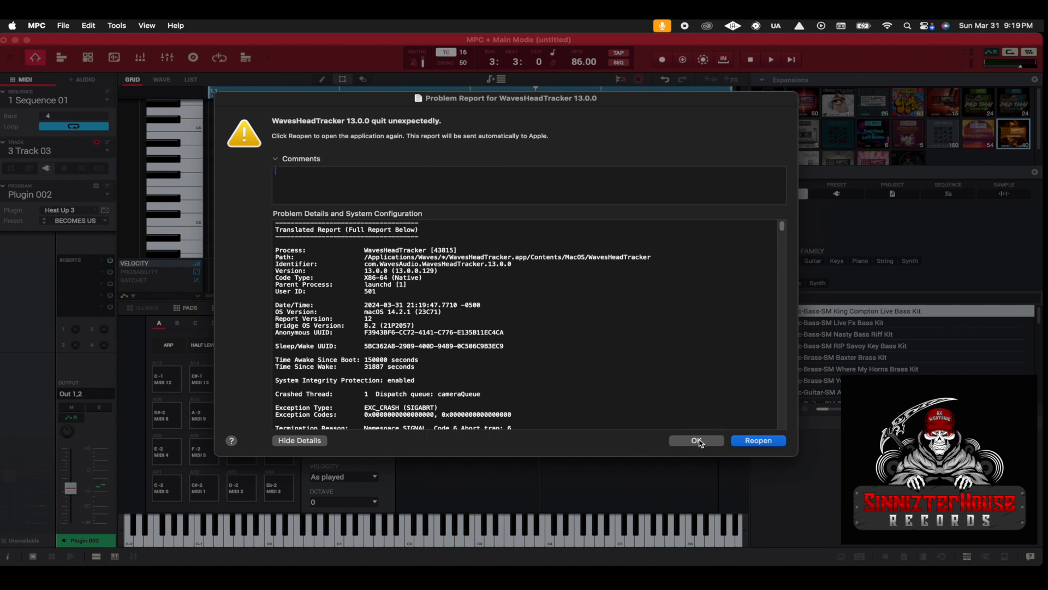
left_click(696, 440)
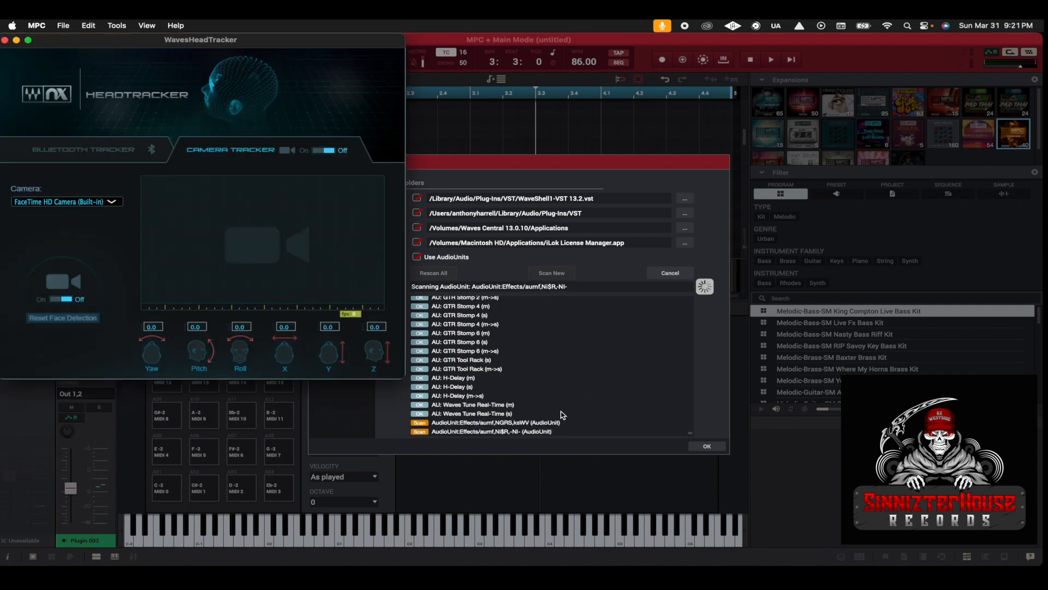
Step: Close the reopened WavesHeadTracker window
left_click(286, 150)
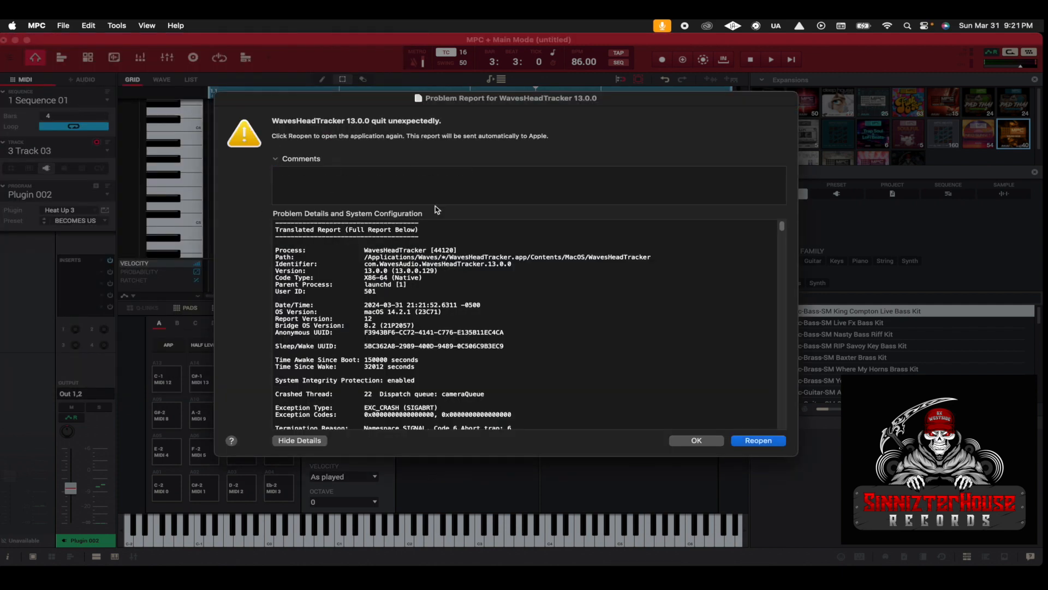
mouse_move(429, 390)
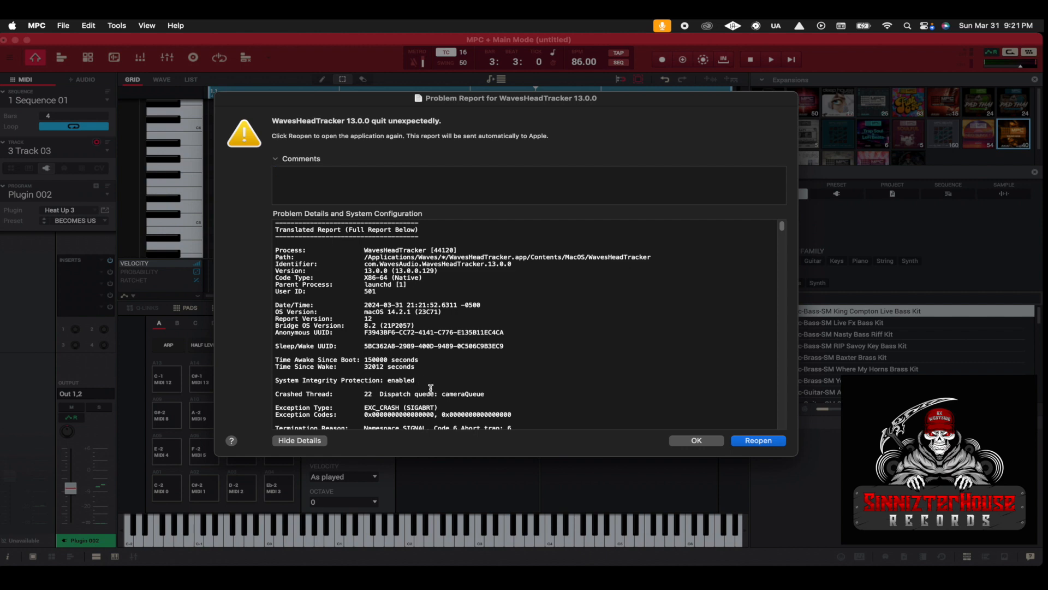
mouse_move(640, 329)
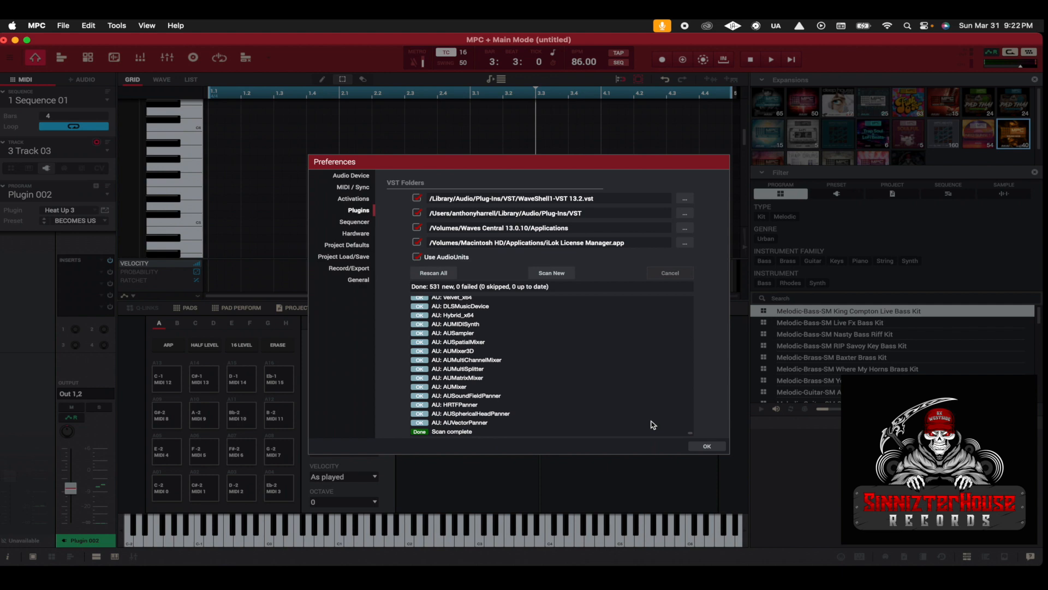
mouse_move(473, 439)
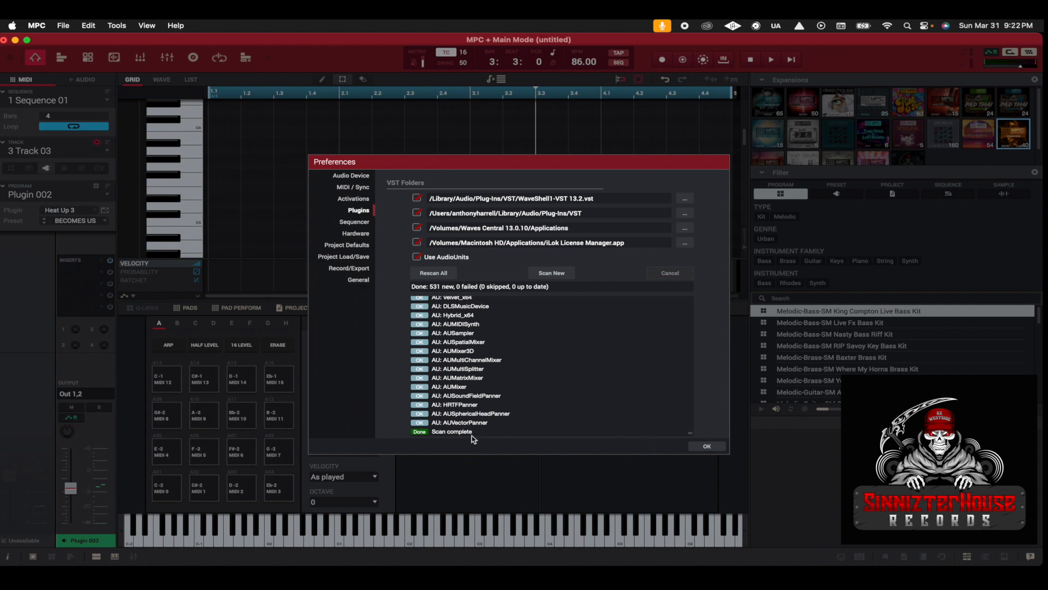
mouse_move(522, 443)
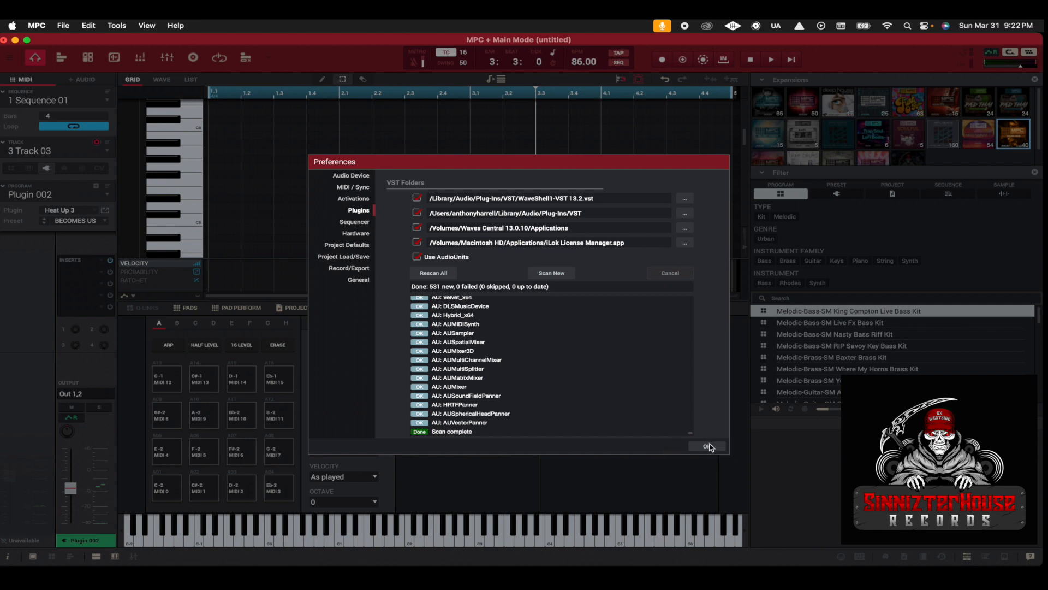
Step: Close Preferences and select Track 02 from the track list
left_click(706, 446)
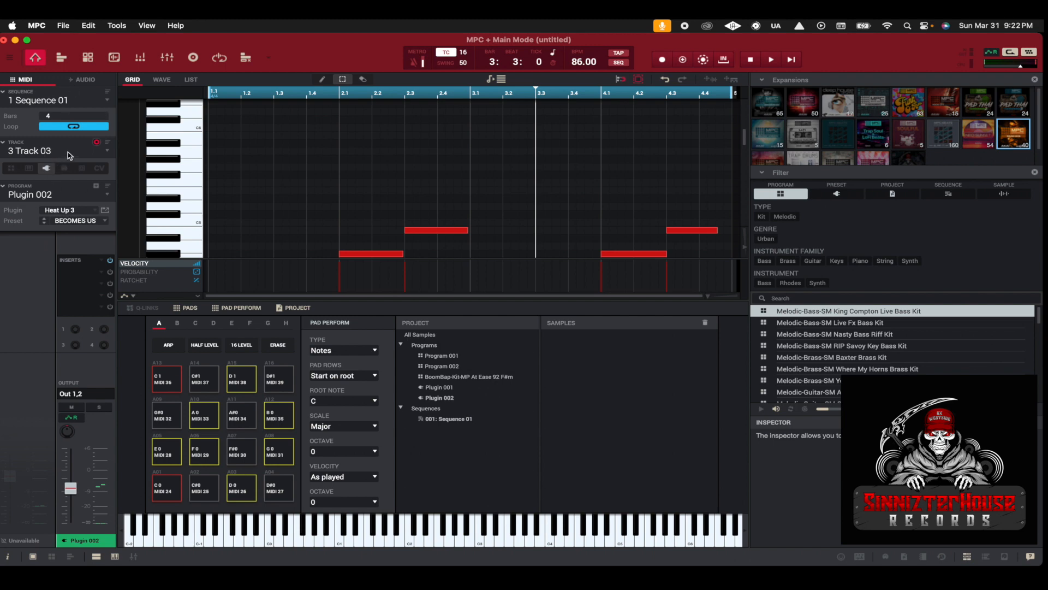
left_click(57, 151)
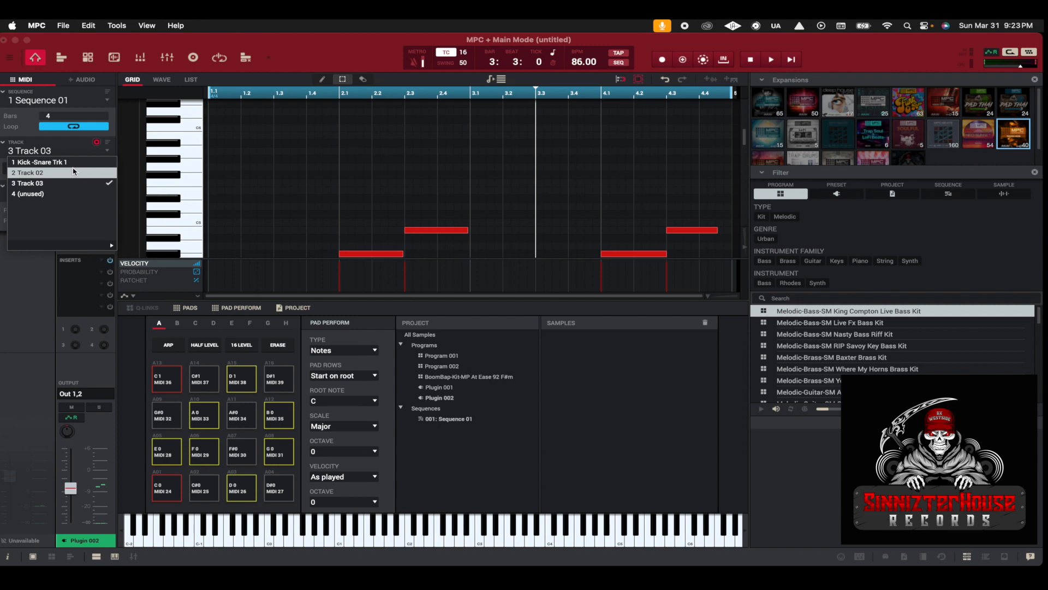
left_click(41, 161)
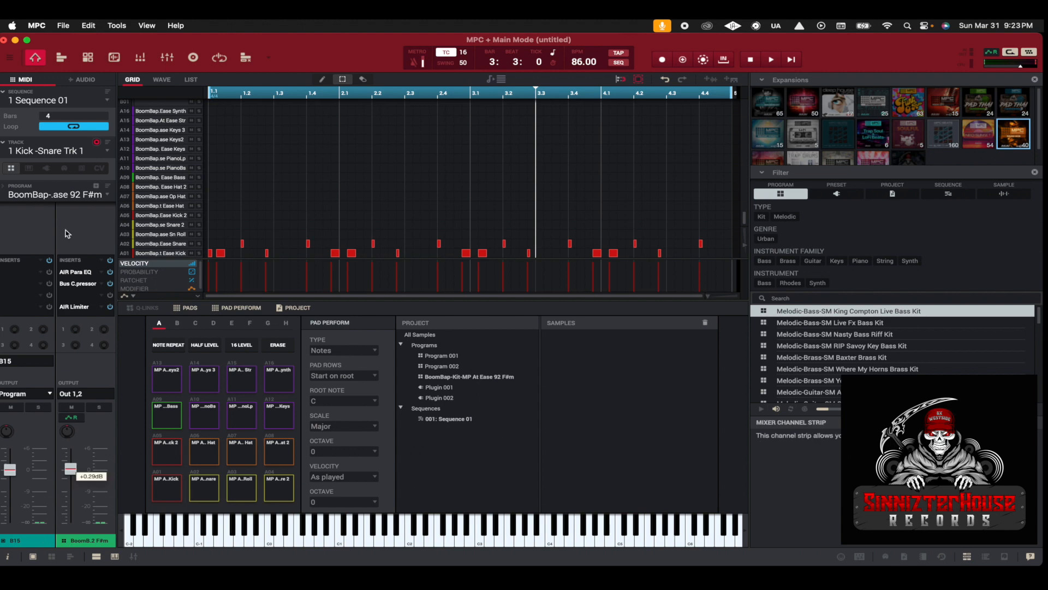
left_click(57, 150)
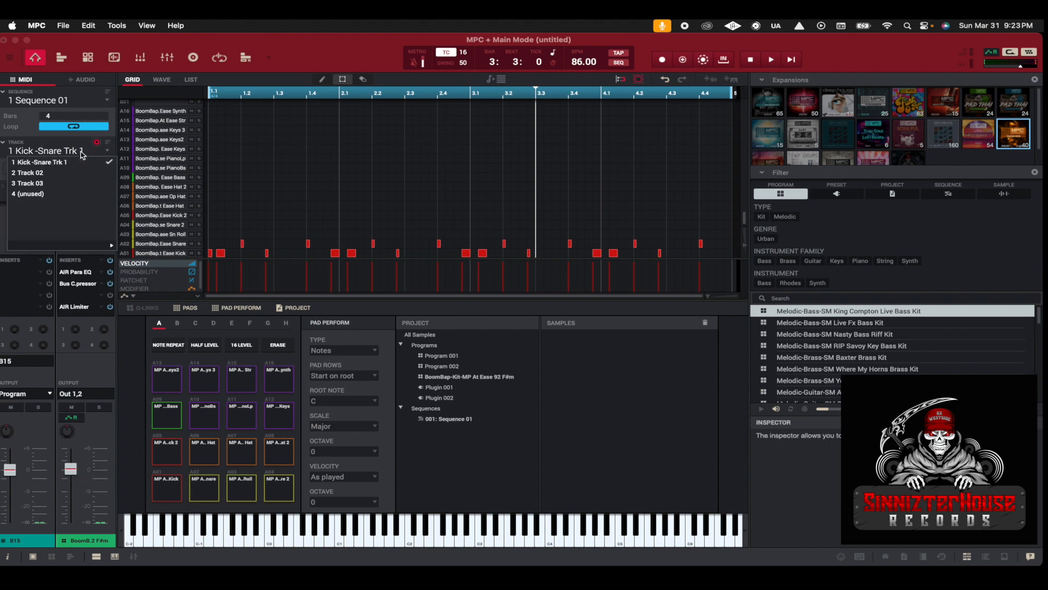
left_click(28, 172)
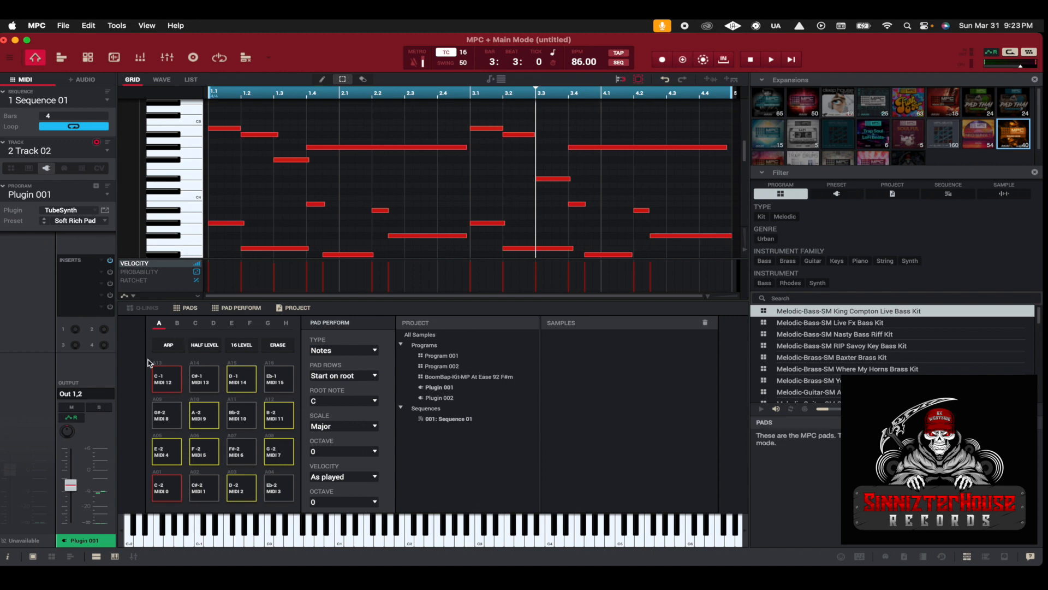
Step: Solo Track 02 and audition the sequence with Play, then Stop
left_click(770, 59)
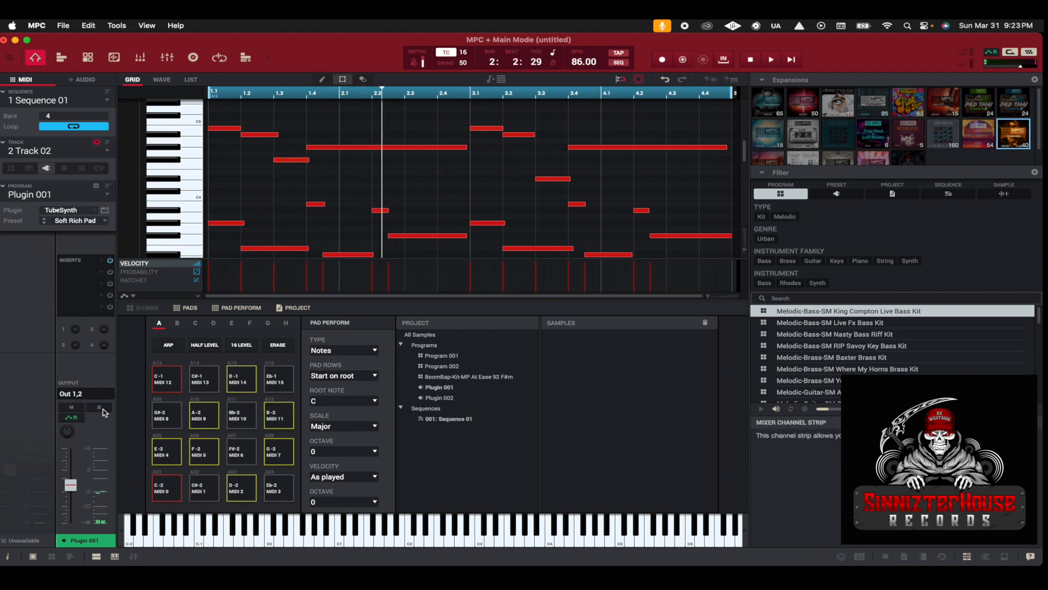
left_click(98, 407)
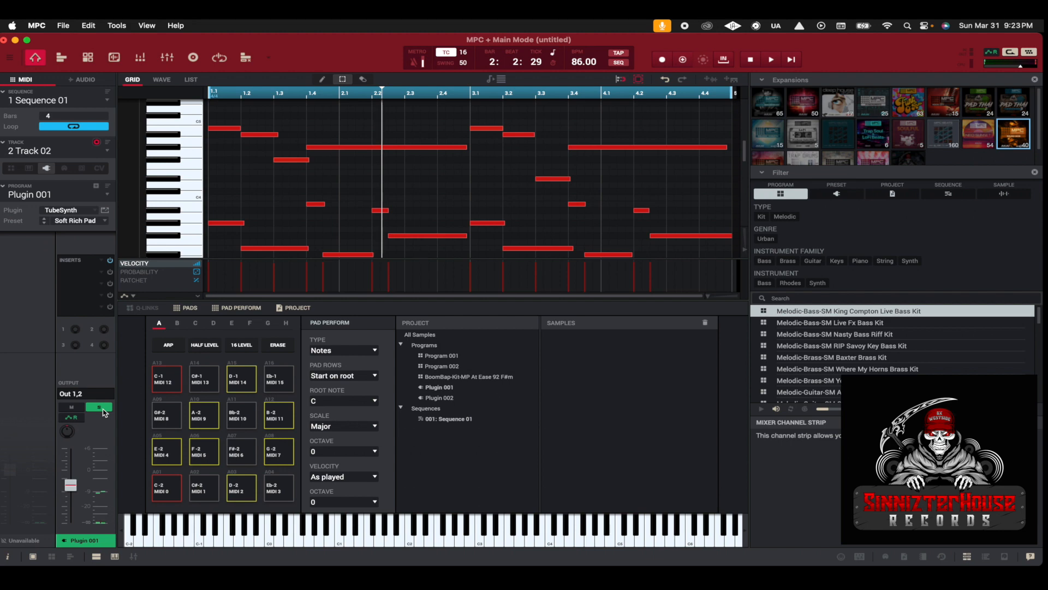
left_click(770, 59)
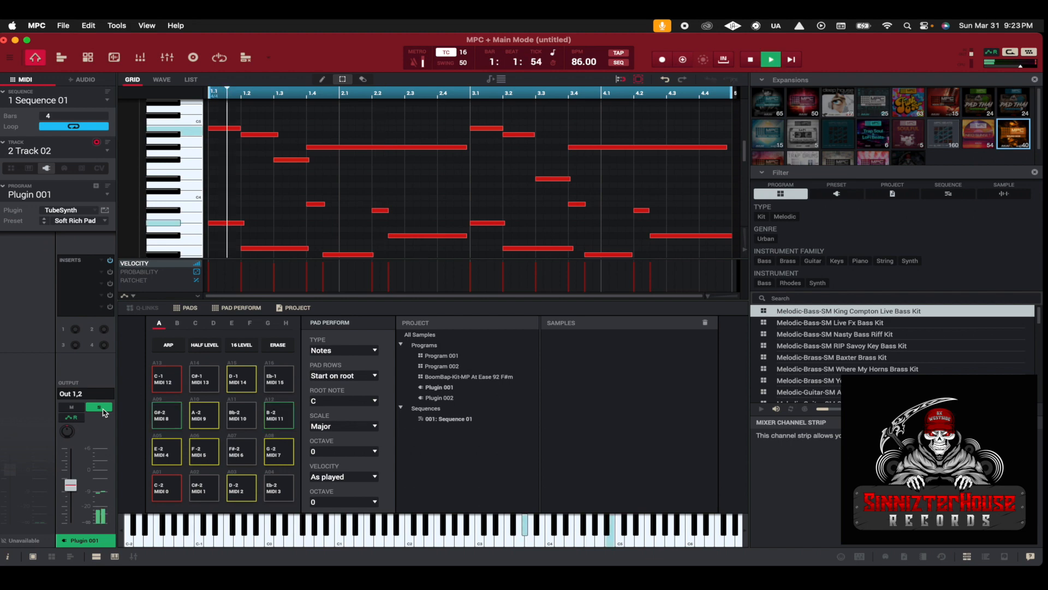
left_click(770, 60)
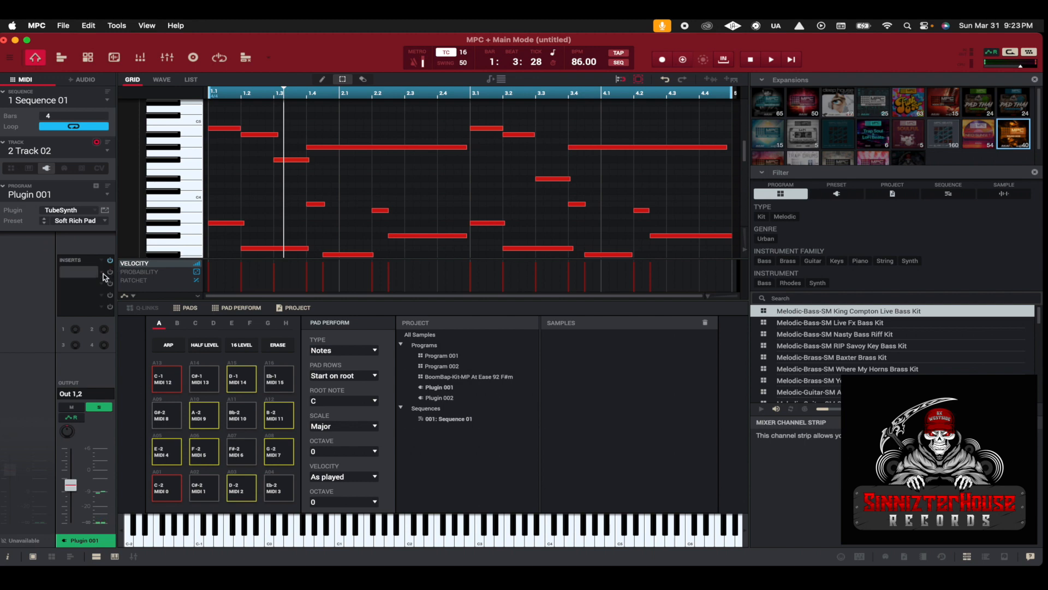
Step: Open Track 02's insert effect browser and expand the AudioUnit category
left_click(79, 272)
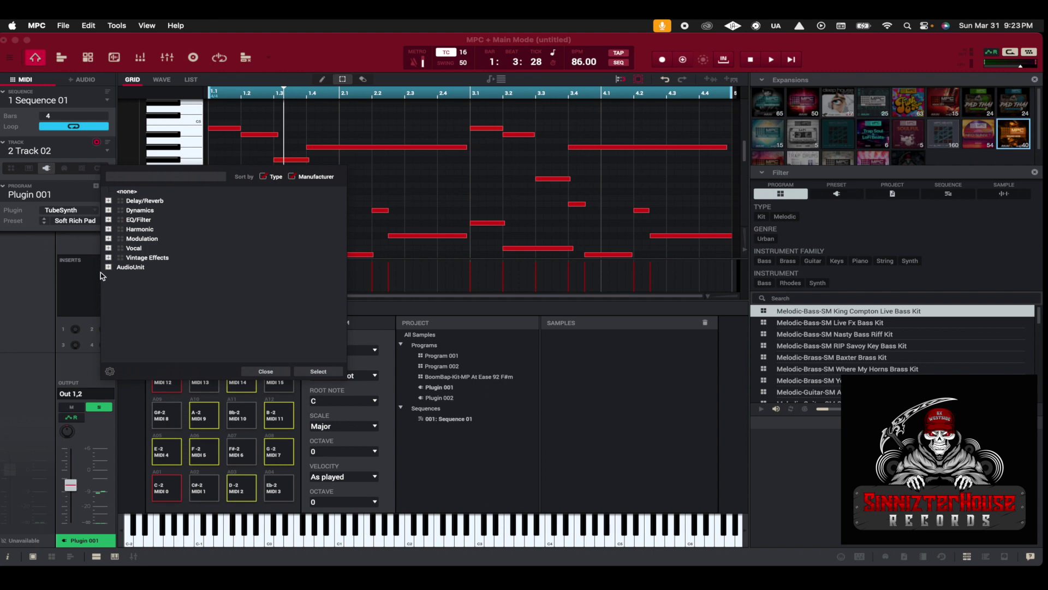
mouse_move(167, 208)
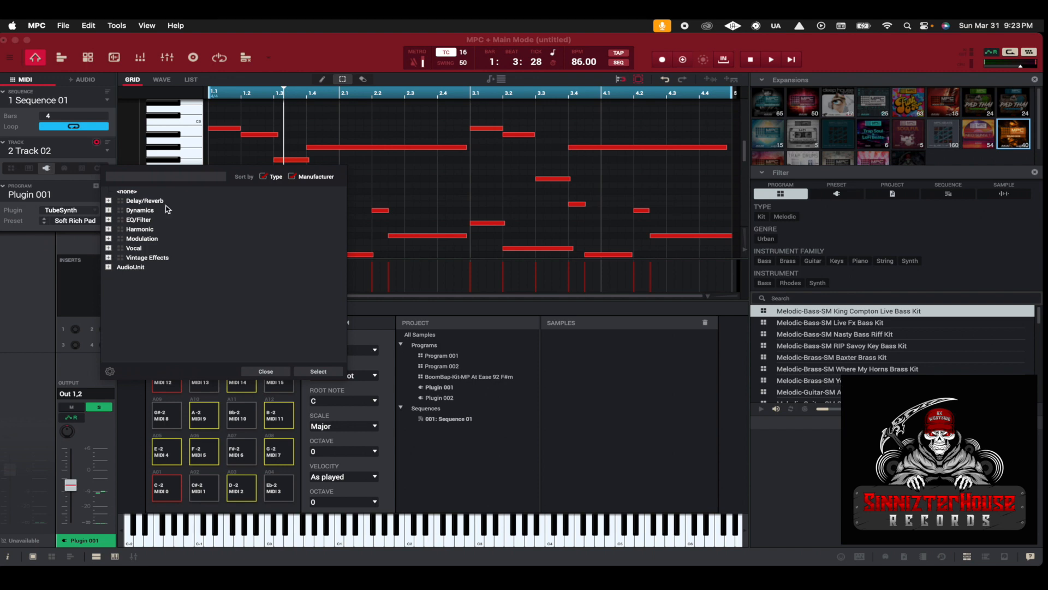
mouse_move(159, 237)
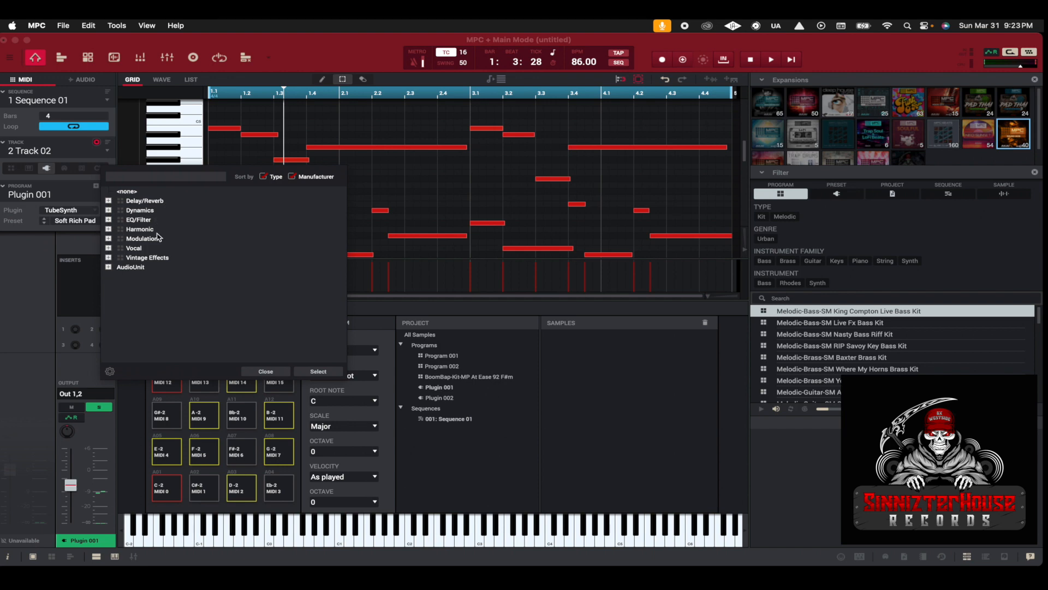
mouse_move(159, 235)
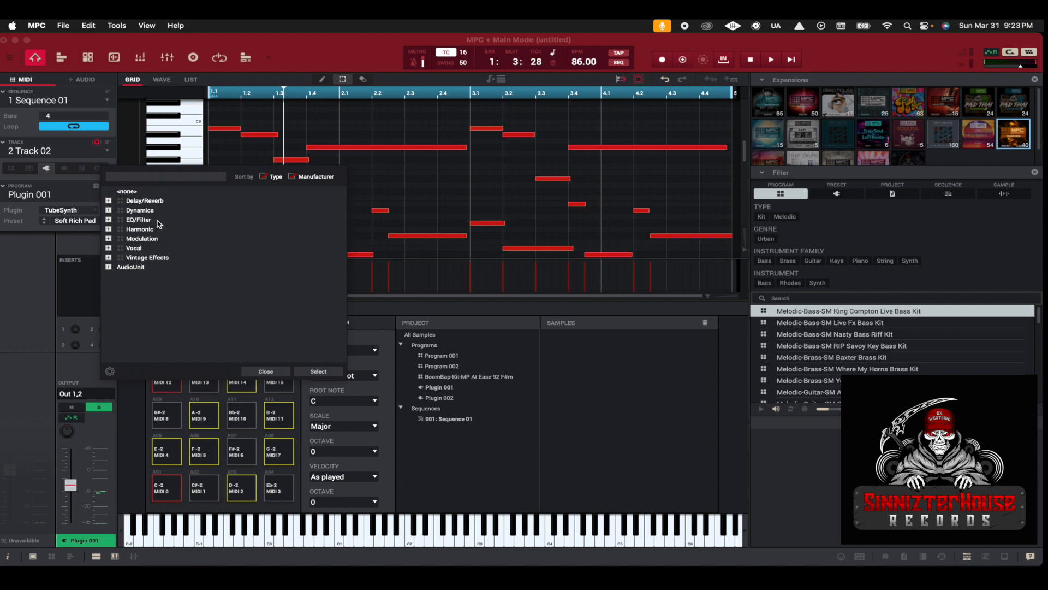
mouse_move(160, 248)
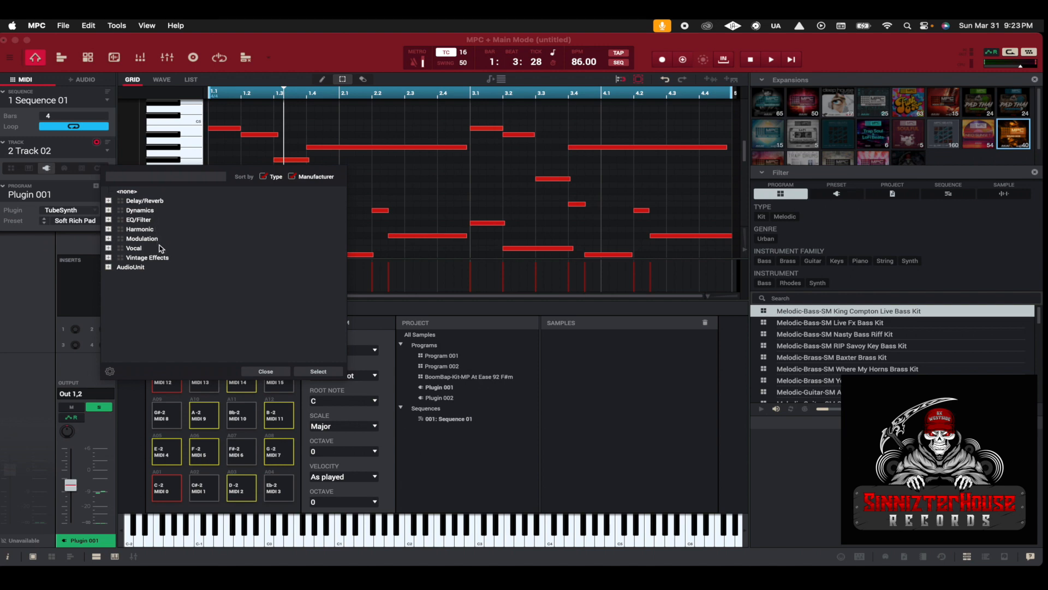
mouse_move(115, 274)
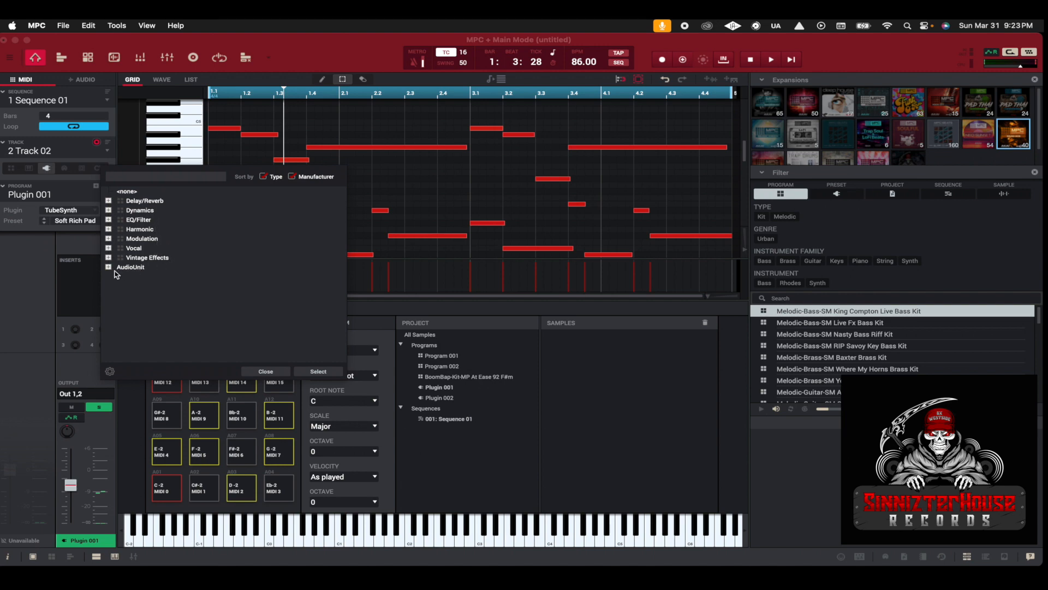
left_click(110, 267)
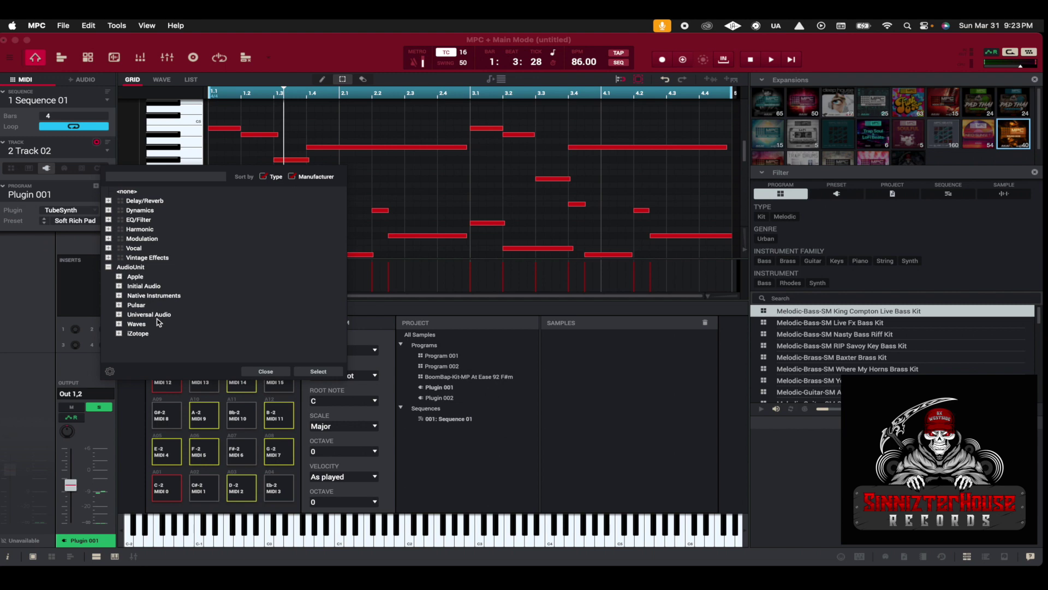
mouse_move(150, 339)
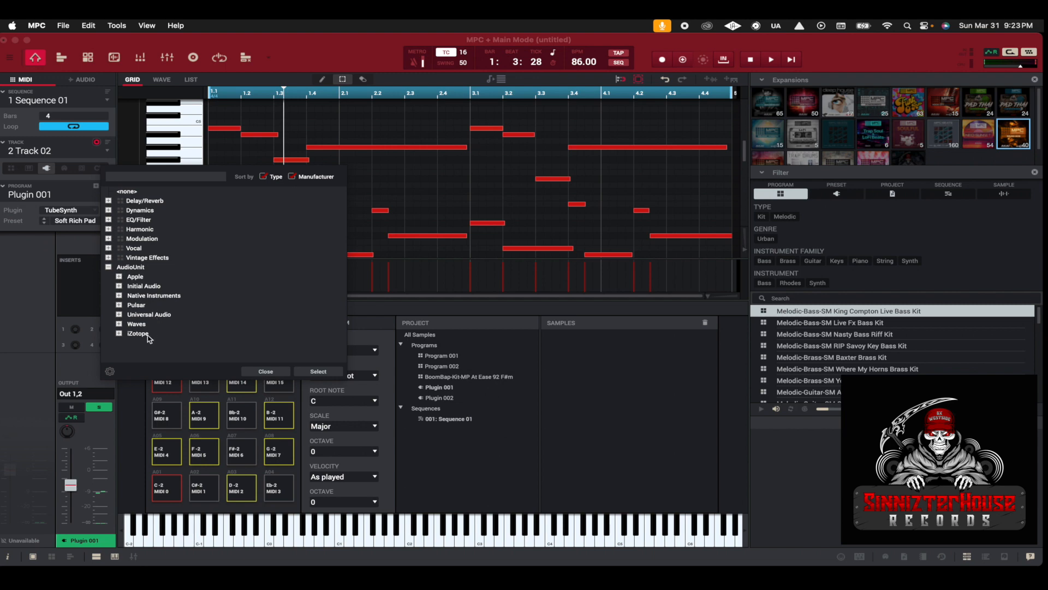
mouse_move(124, 331)
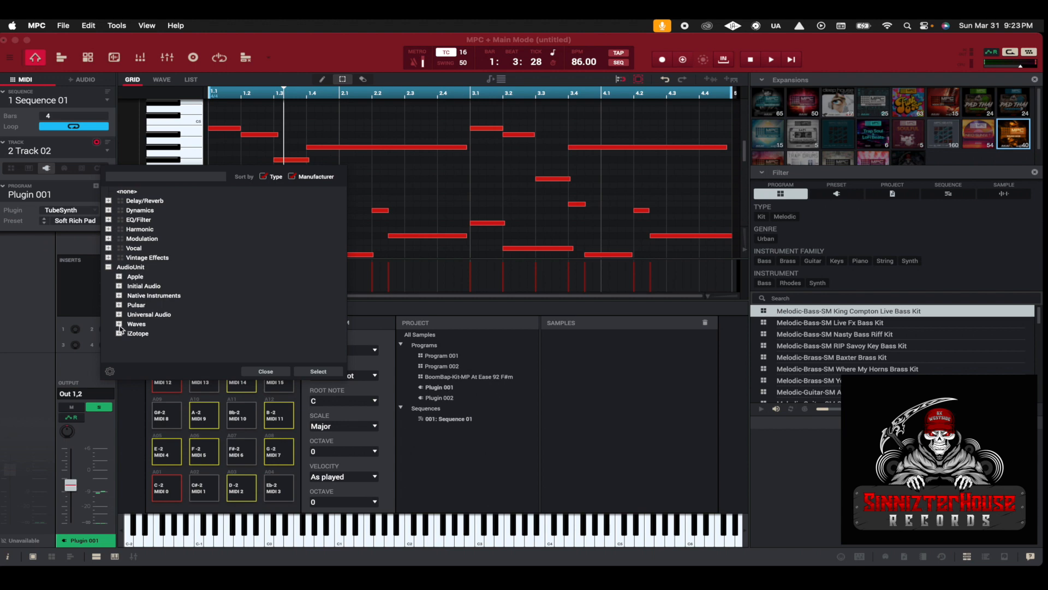
Step: Load Waves CLA Guitars (s) from the Waves AudioUnit list as the first insert
left_click(119, 324)
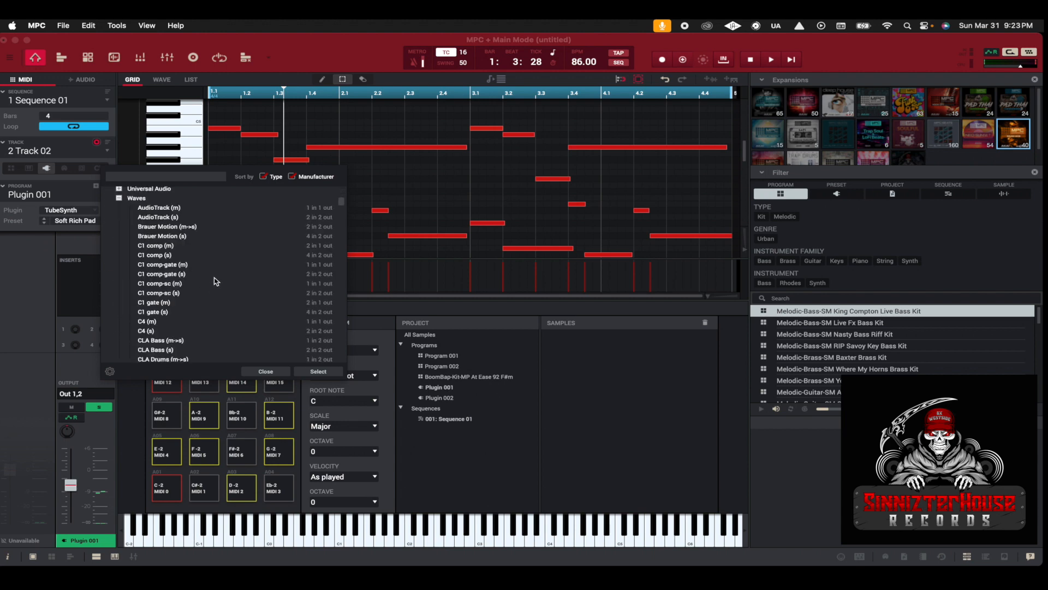
scroll("down", 3)
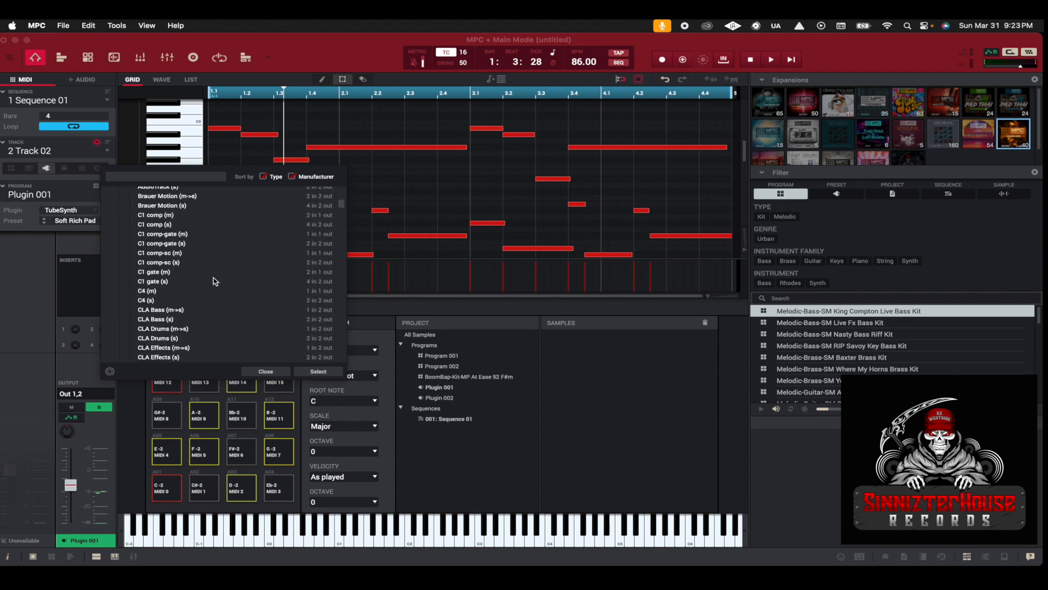
scroll("down", 3)
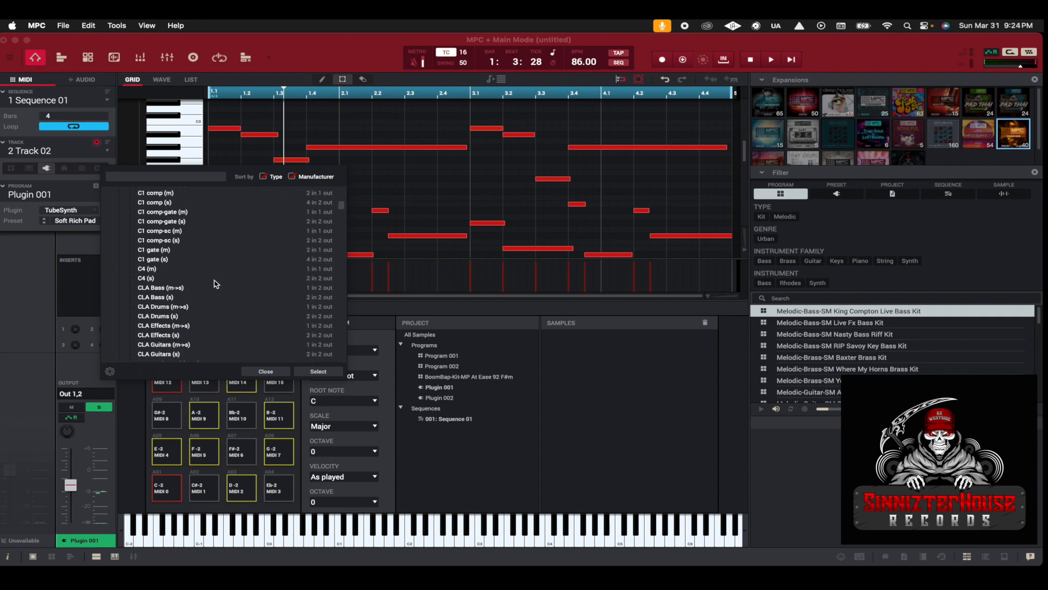
mouse_move(150, 314)
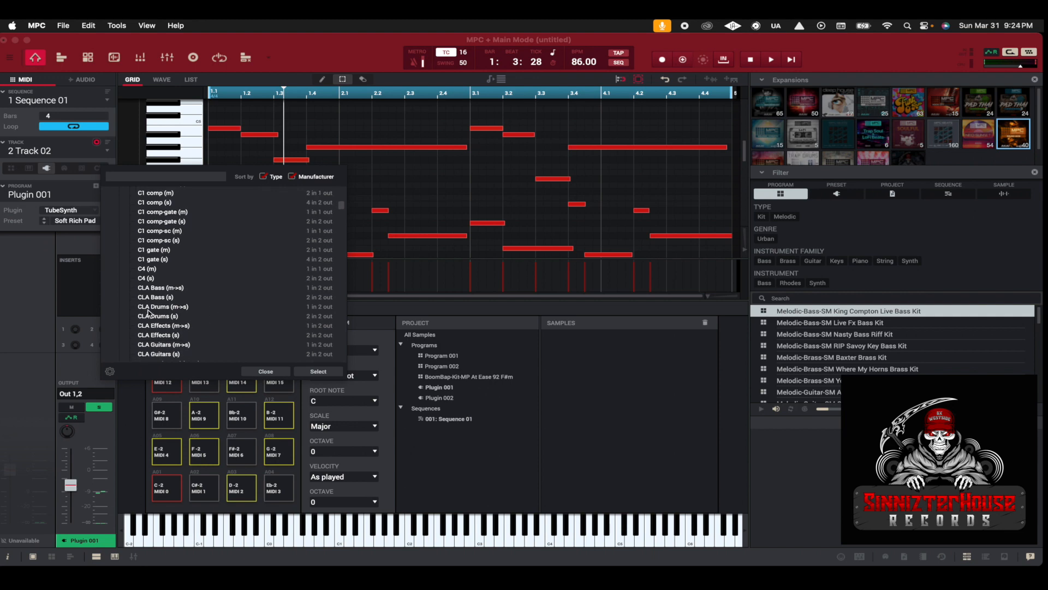
scroll("down", 3)
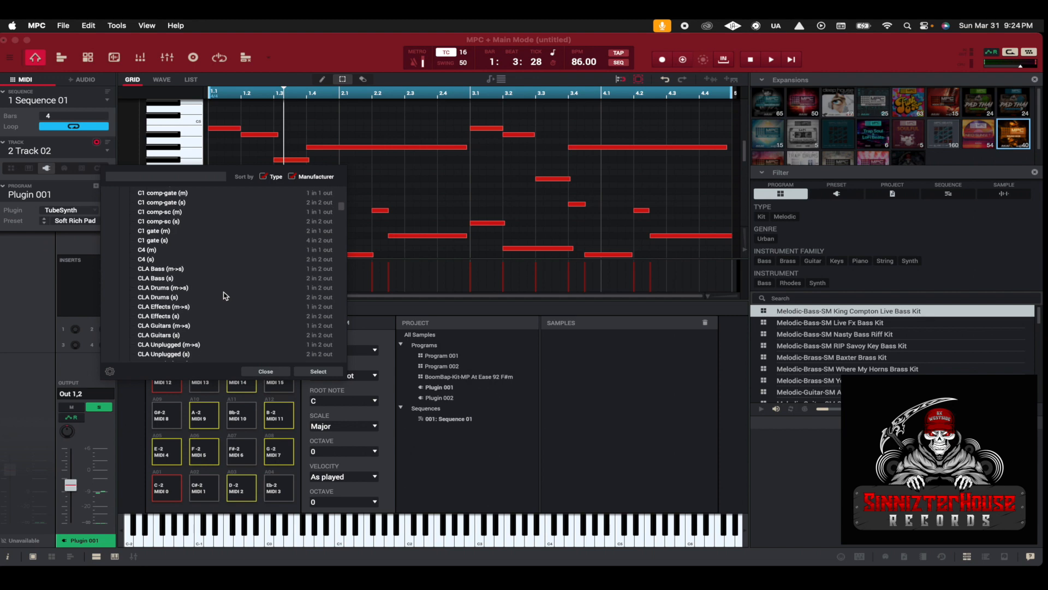
scroll("down", 3)
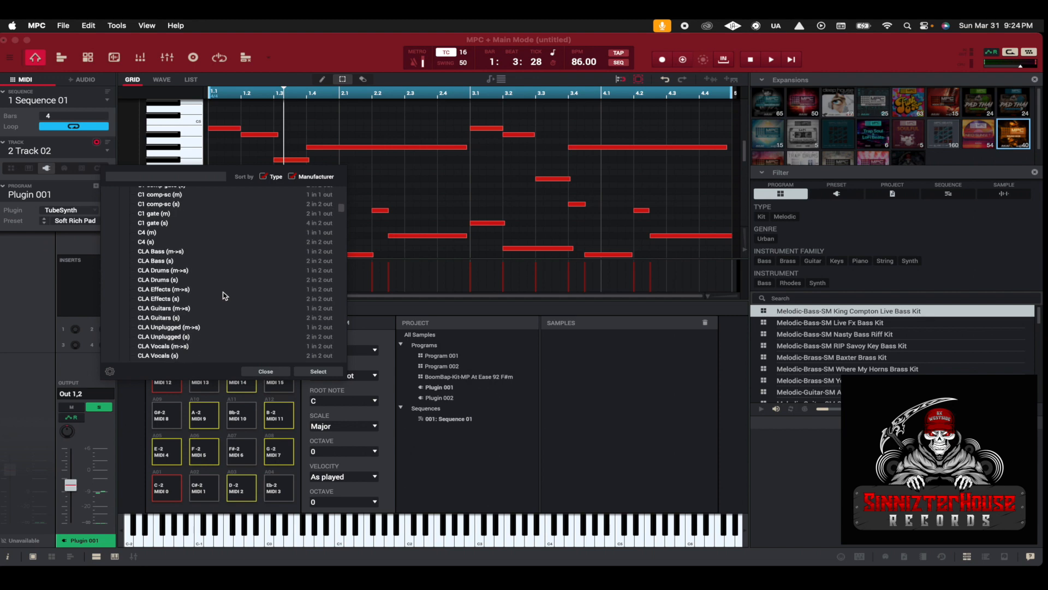
mouse_move(154, 321)
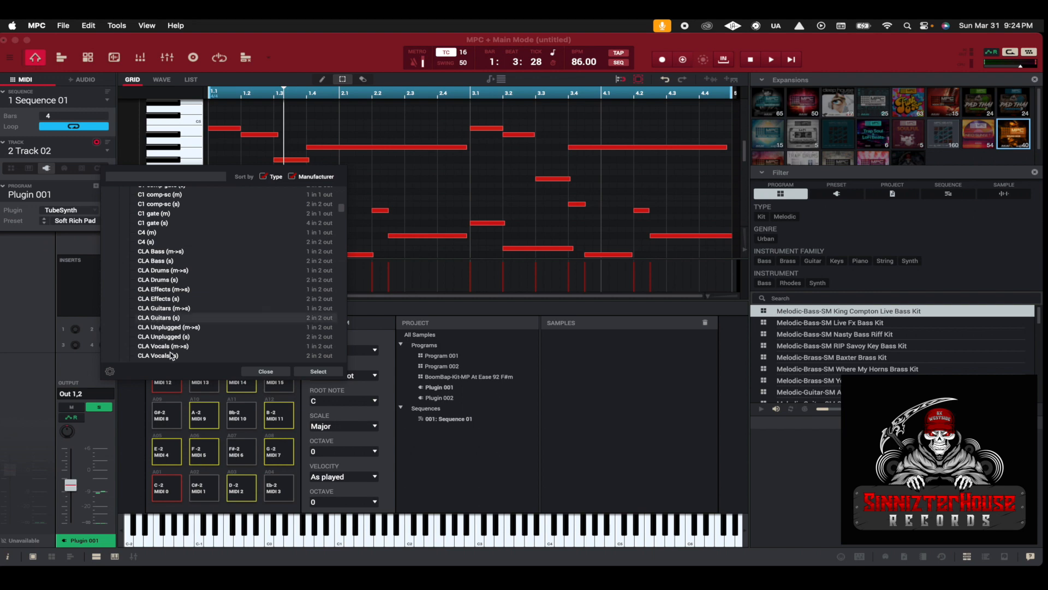
left_click(266, 371)
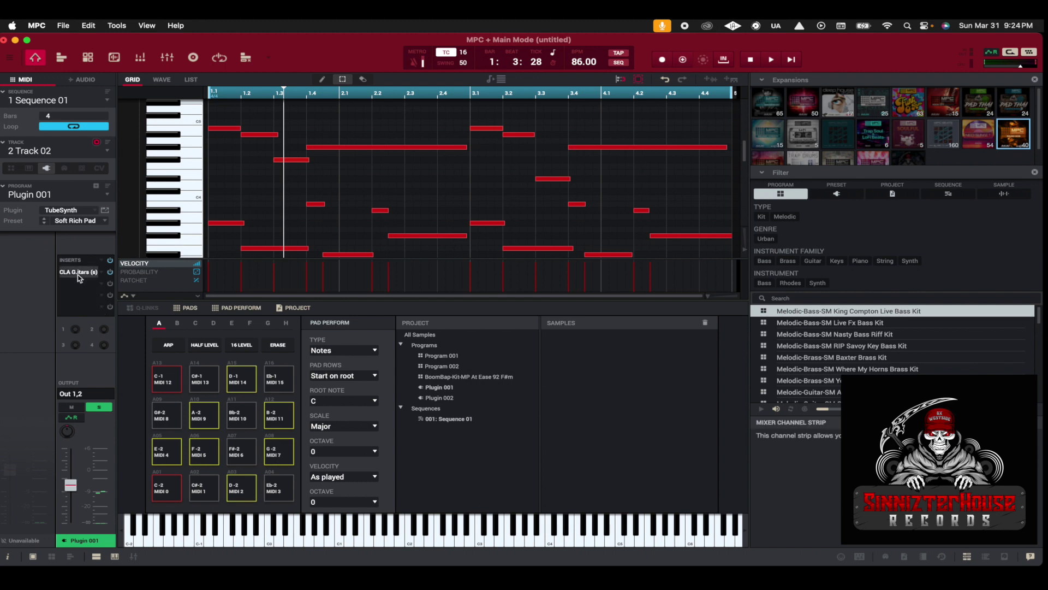
Step: Start playback and open the CLA Guitars insert's full plugin interface
left_click(771, 59)
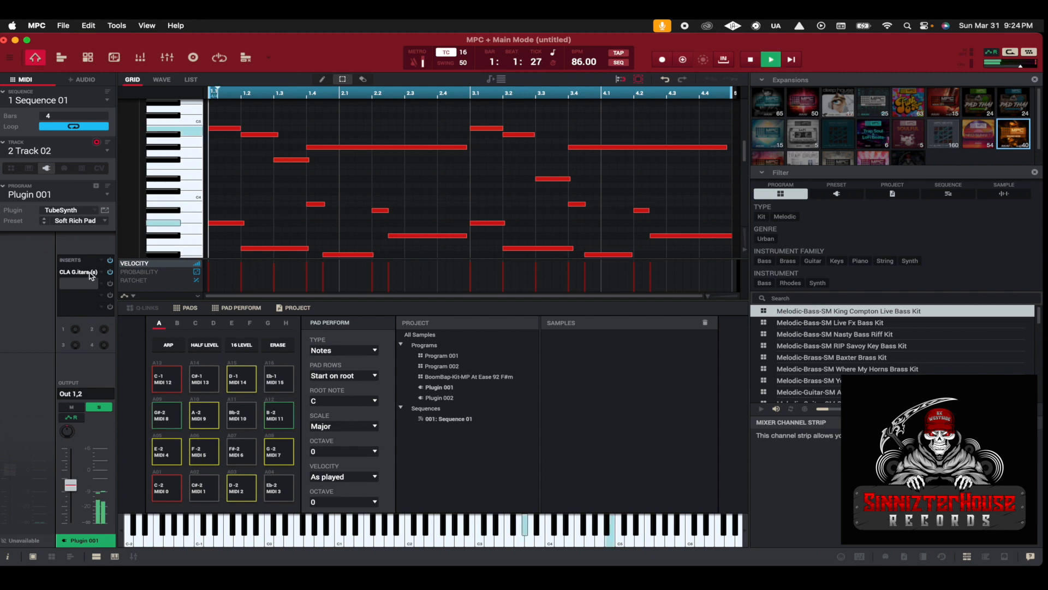
left_click(79, 272)
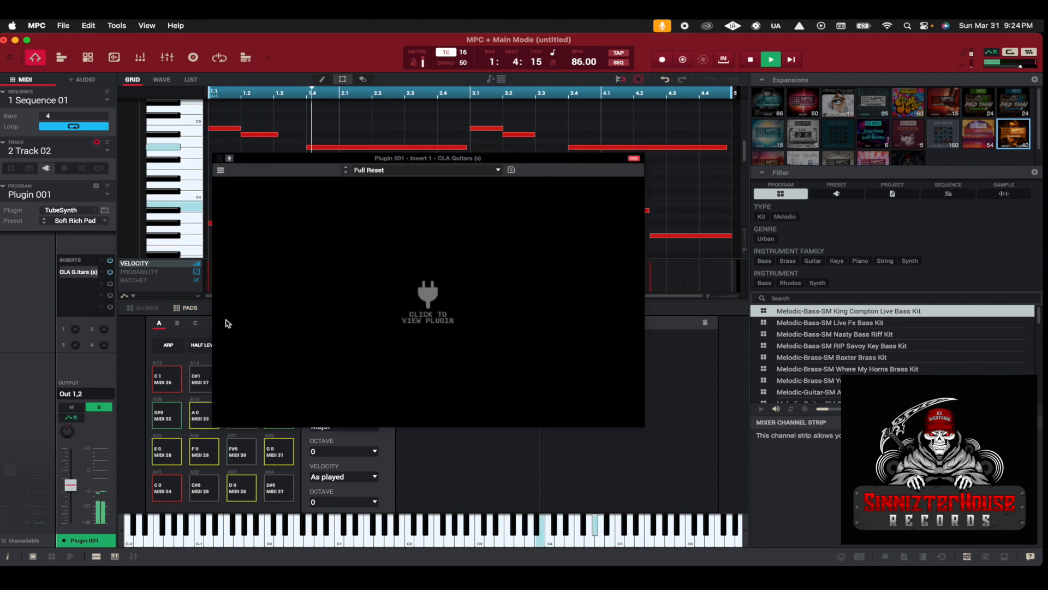
left_click(427, 301)
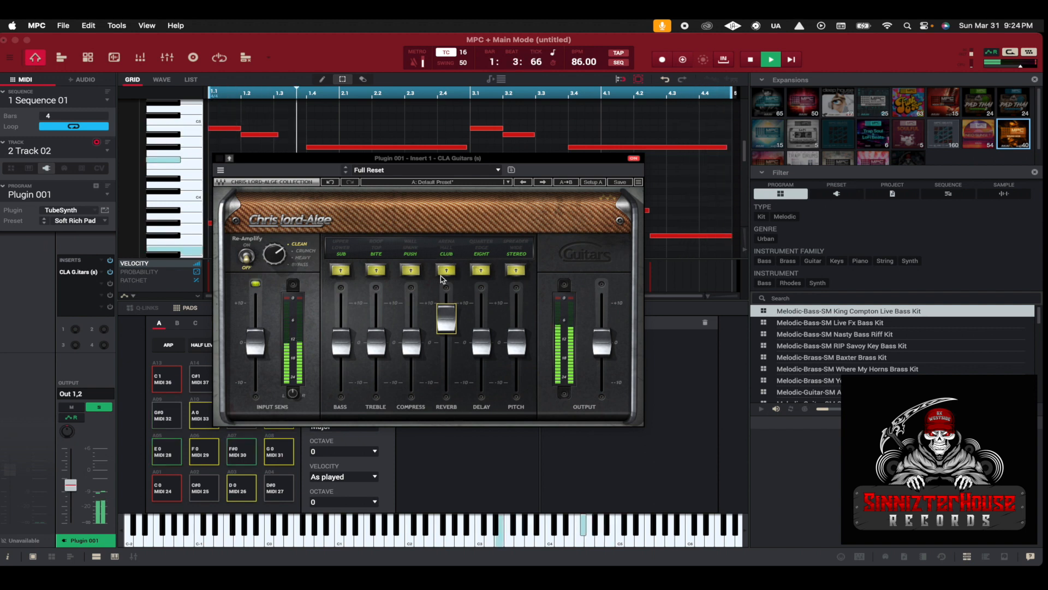
Step: Switch CLA Guitars reverb from Club to Hall, turn Re-Amplify on, then close the plugin
left_click(446, 269)
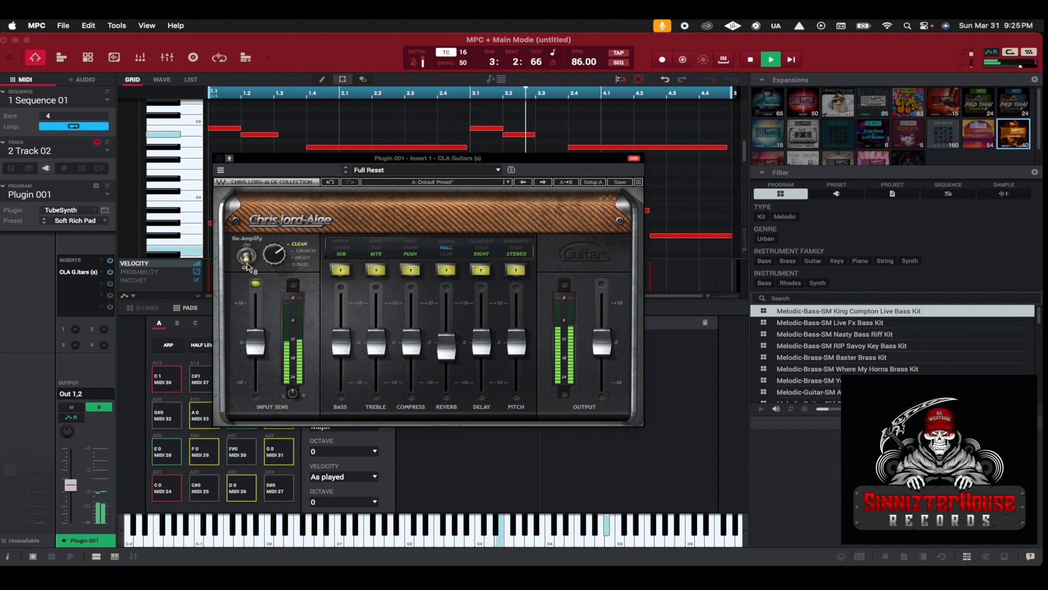
left_click(244, 256)
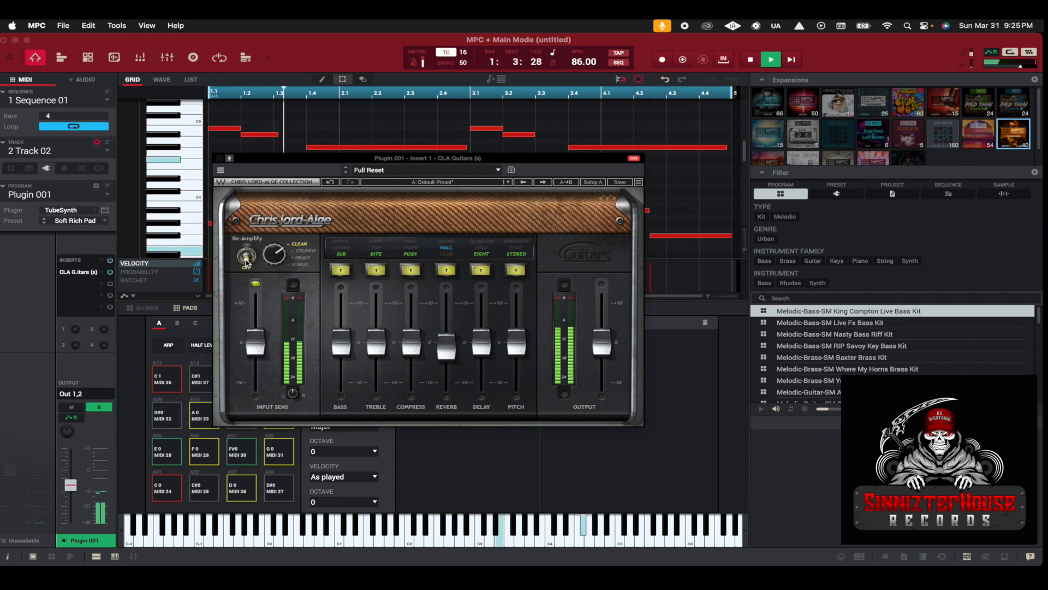
left_click(246, 262)
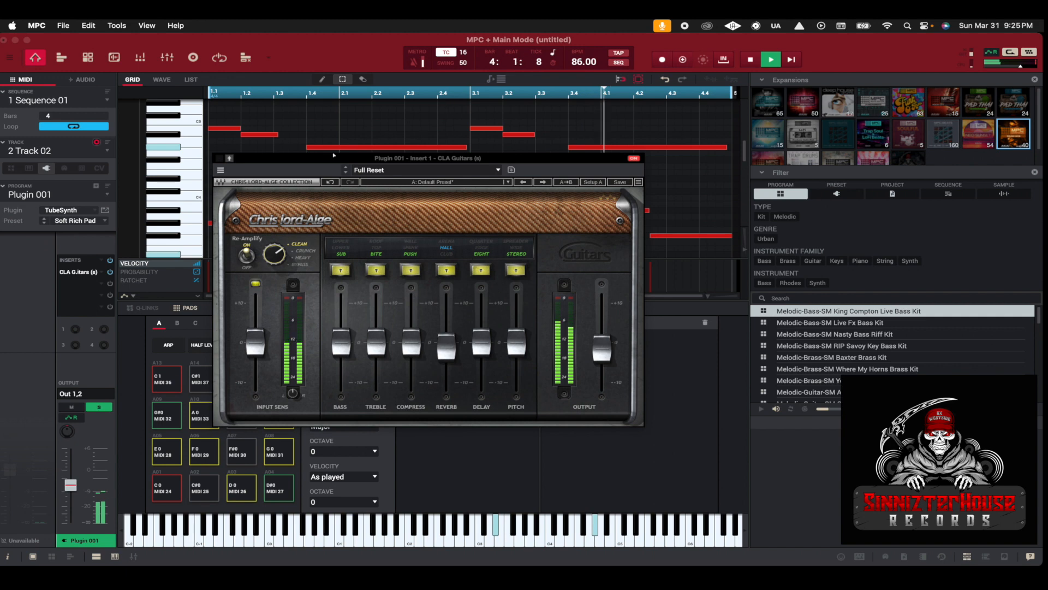
left_click(631, 158)
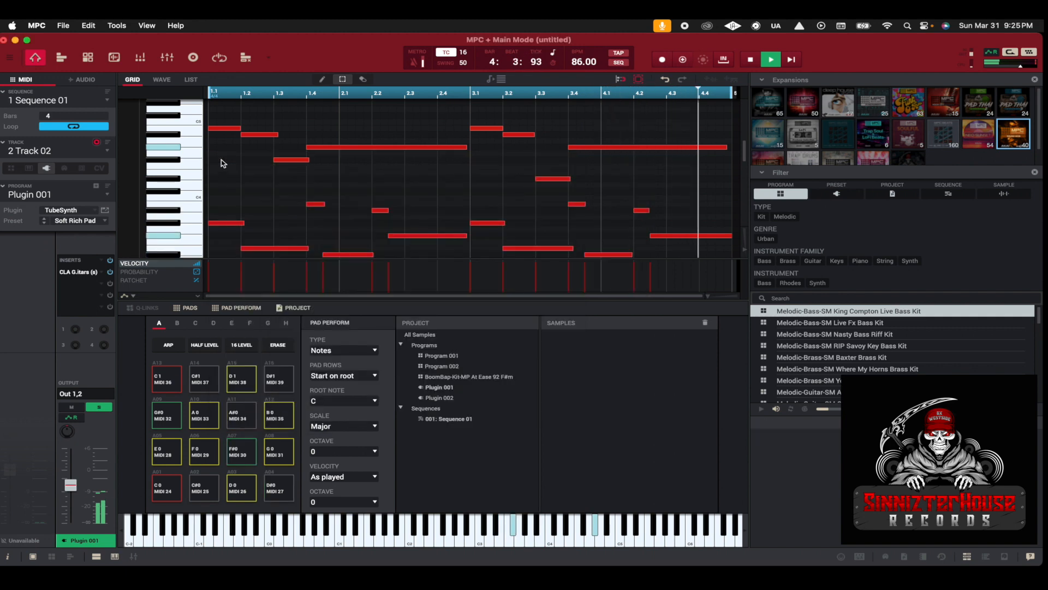
Step: Stop Sequence 01 playback with the transport Stop button
left_click(770, 59)
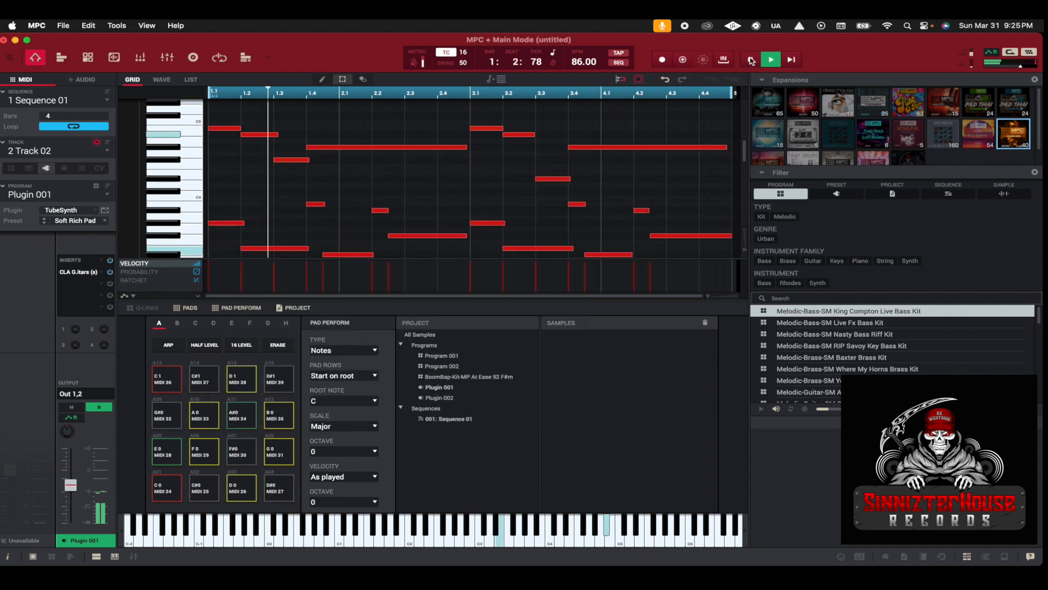
left_click(771, 60)
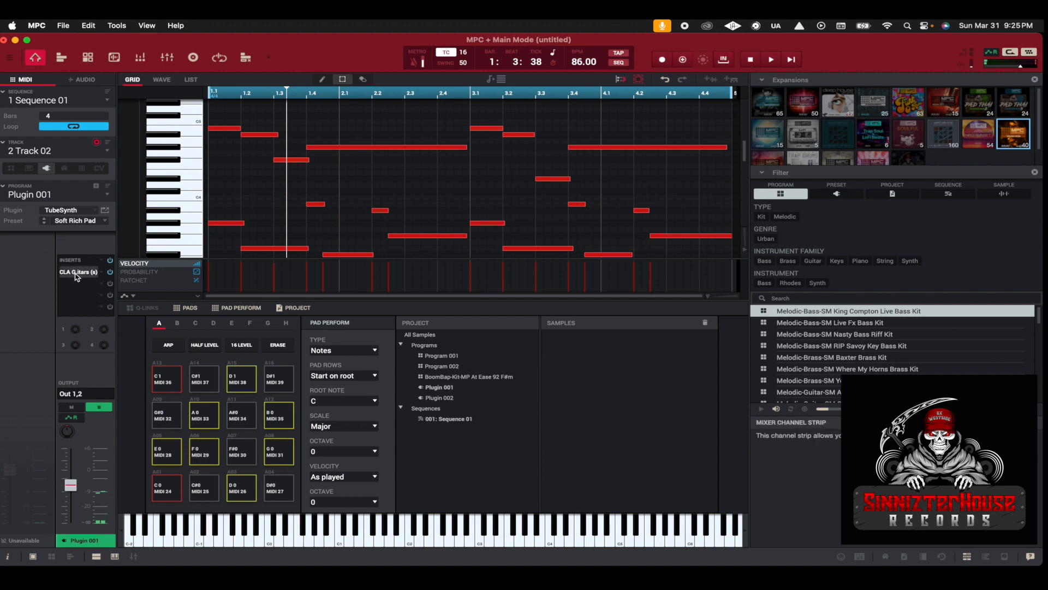
mouse_move(104, 277)
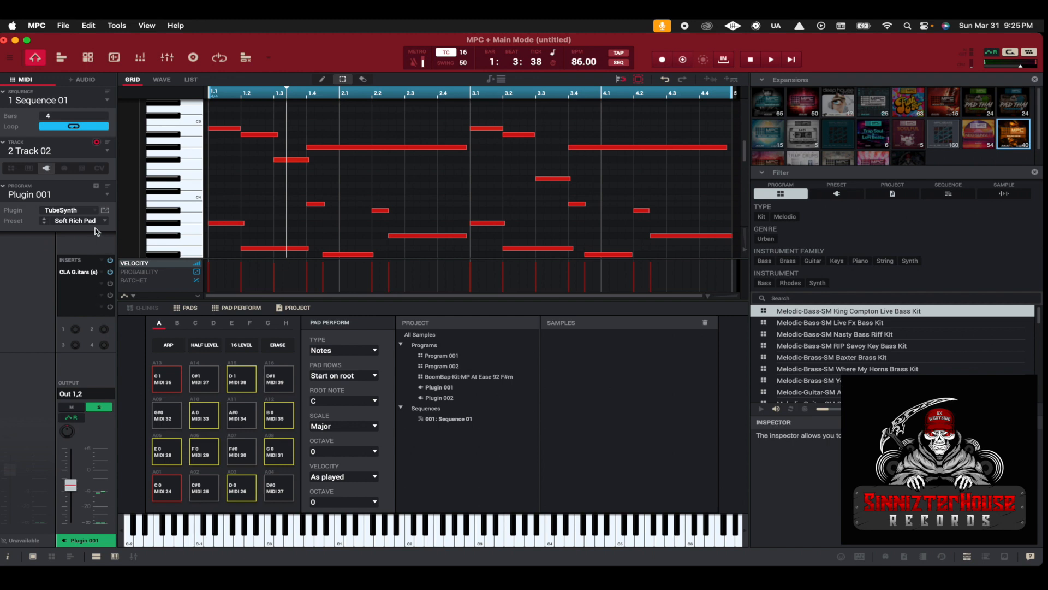
mouse_move(112, 295)
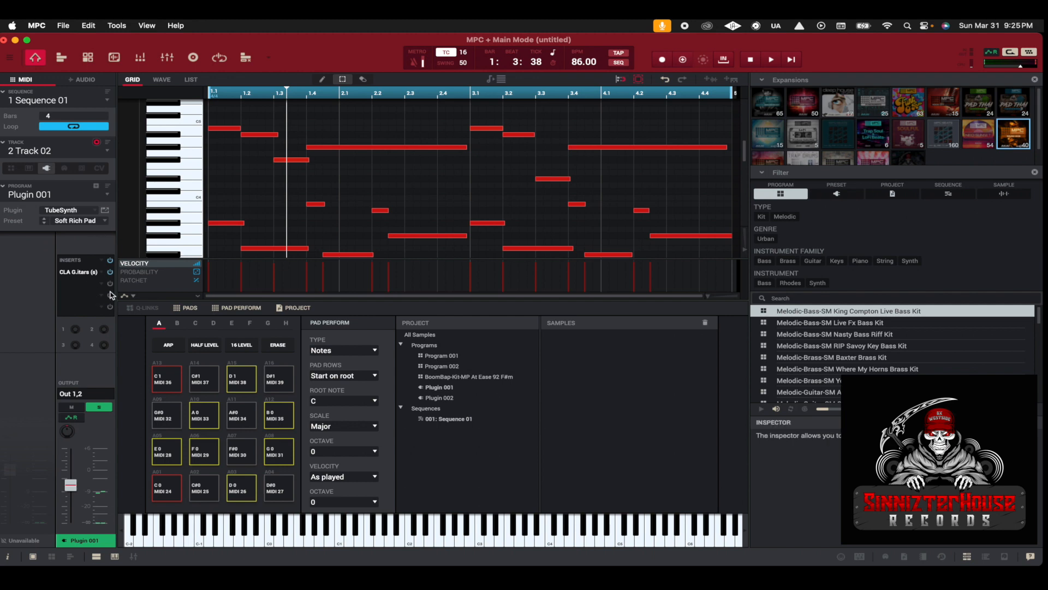